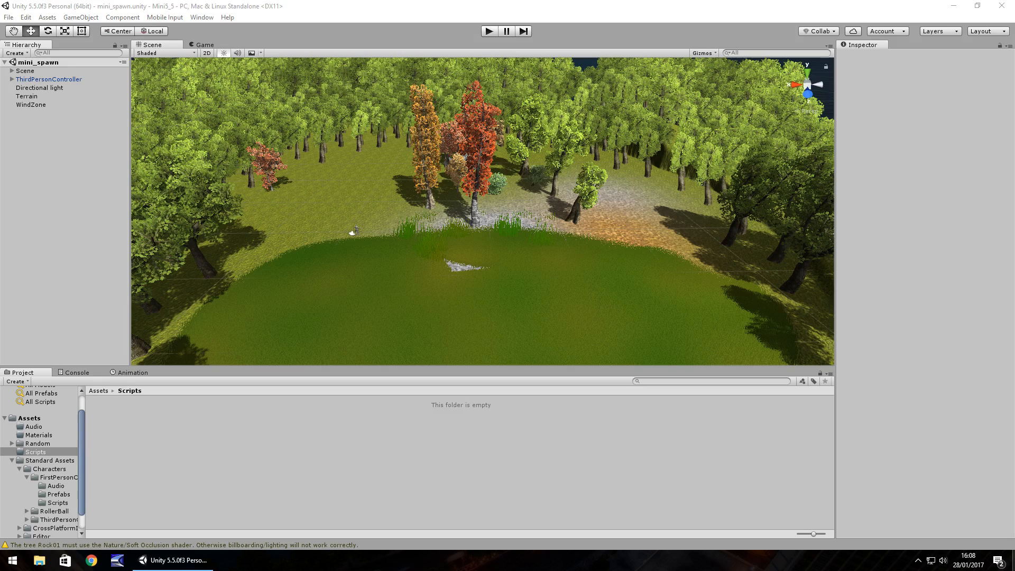
mouse_move(662, 211)
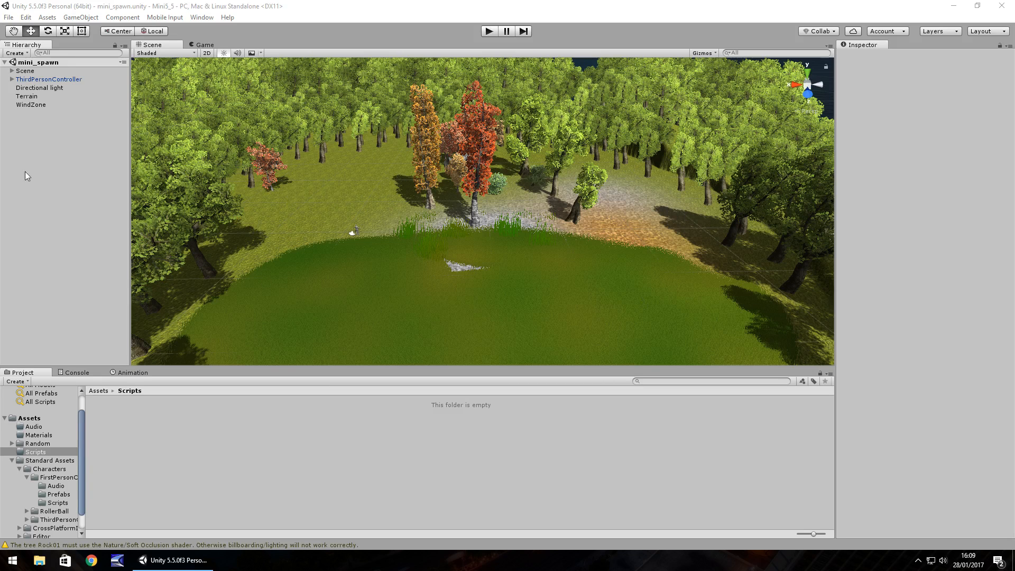
mouse_move(192, 227)
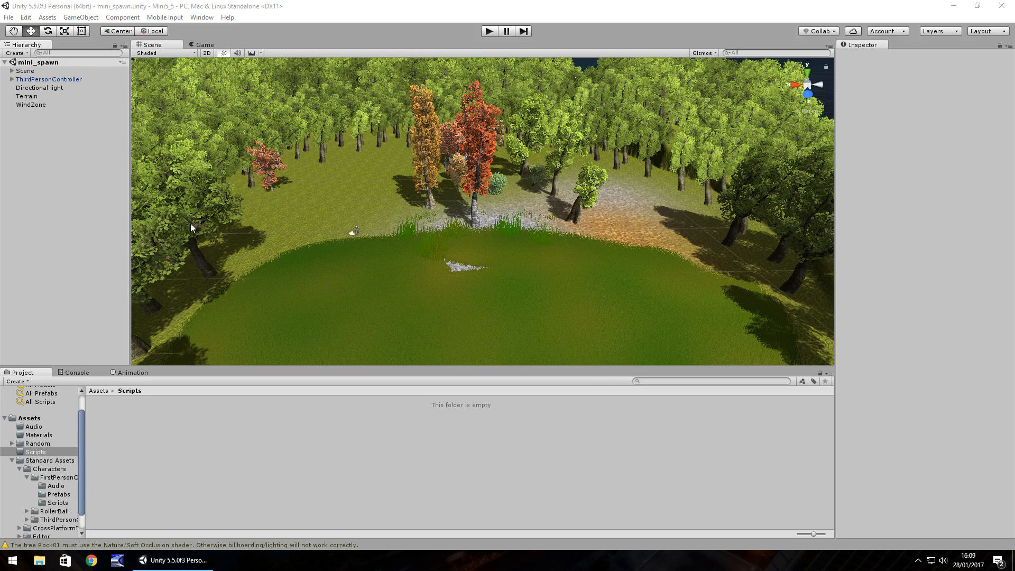
Step: Expand ThirdPersonController in the Hierarchy, inspect its child Camera, then select the controller
left_click(9, 79)
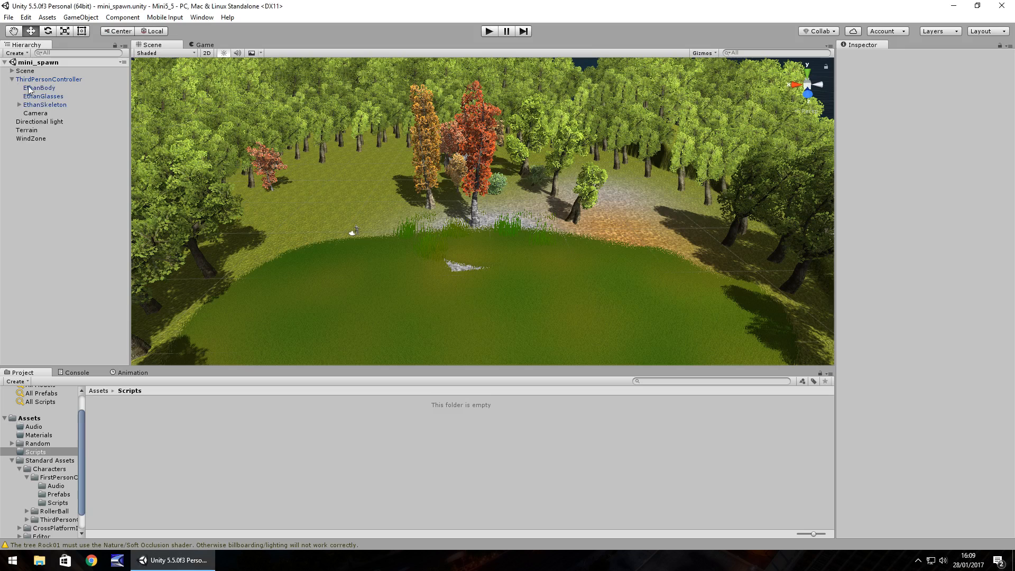
left_click(34, 113)
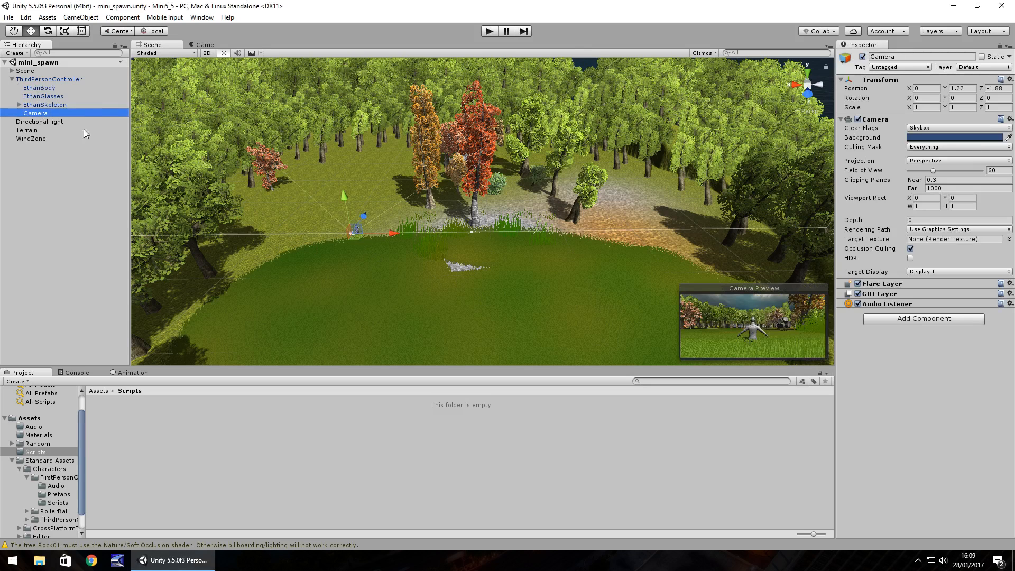
left_click(47, 79)
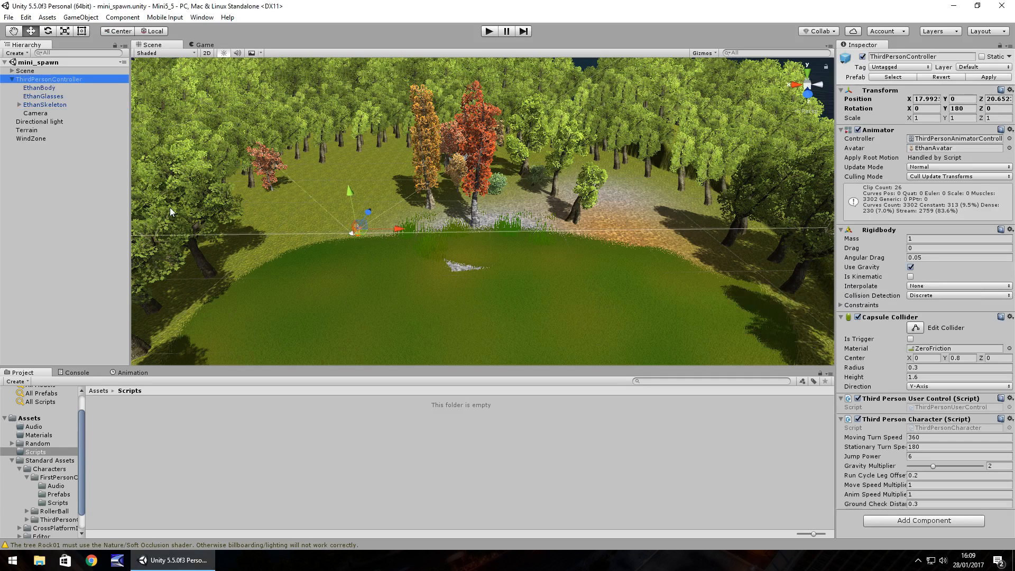
mouse_move(185, 244)
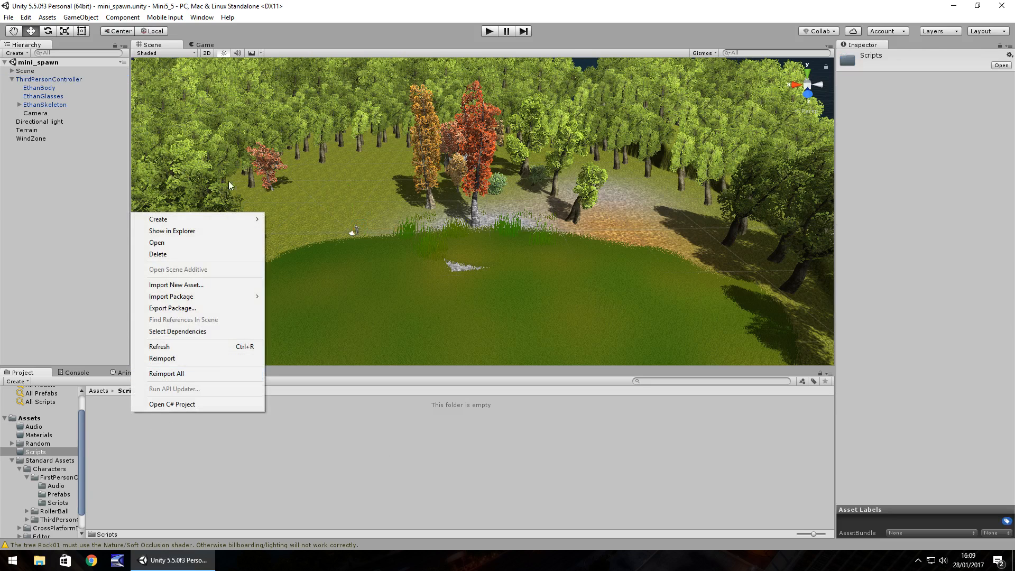
mouse_move(158, 219)
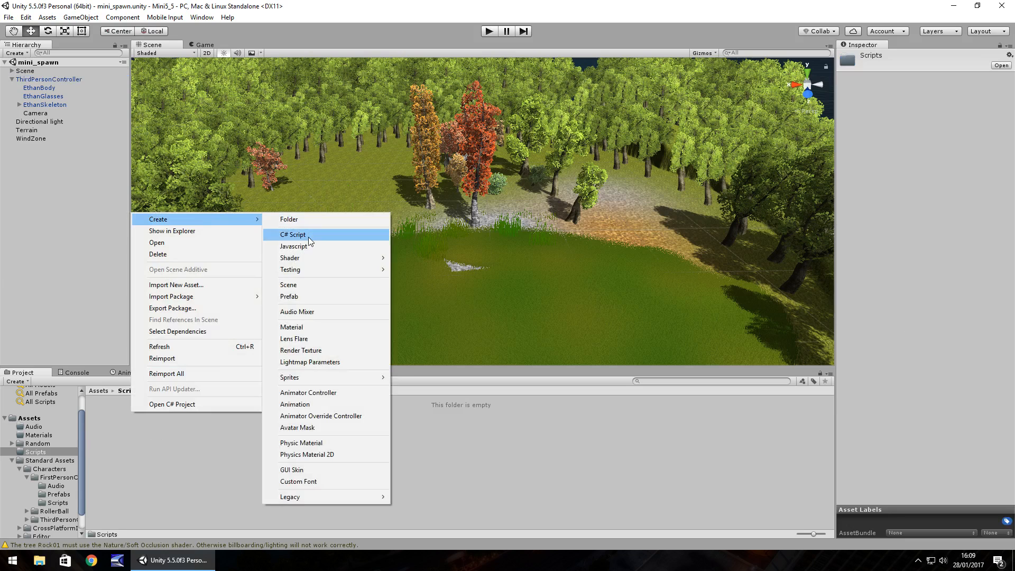
Step: Add a C# script named RandomSpawn to Scripts and open it in MonoDevelop
left_click(293, 235)
type("andomSpawn")
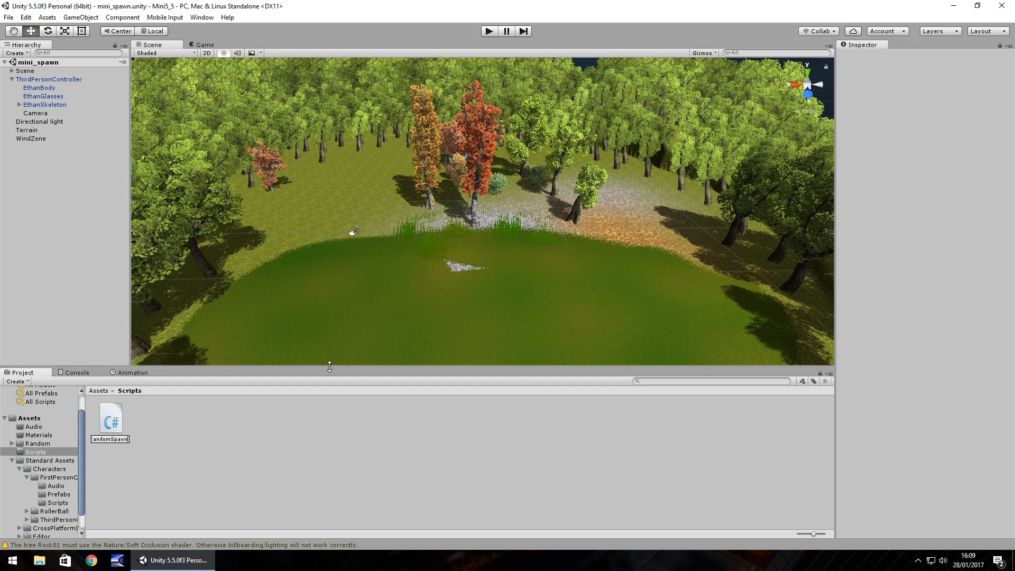
left_click(109, 419)
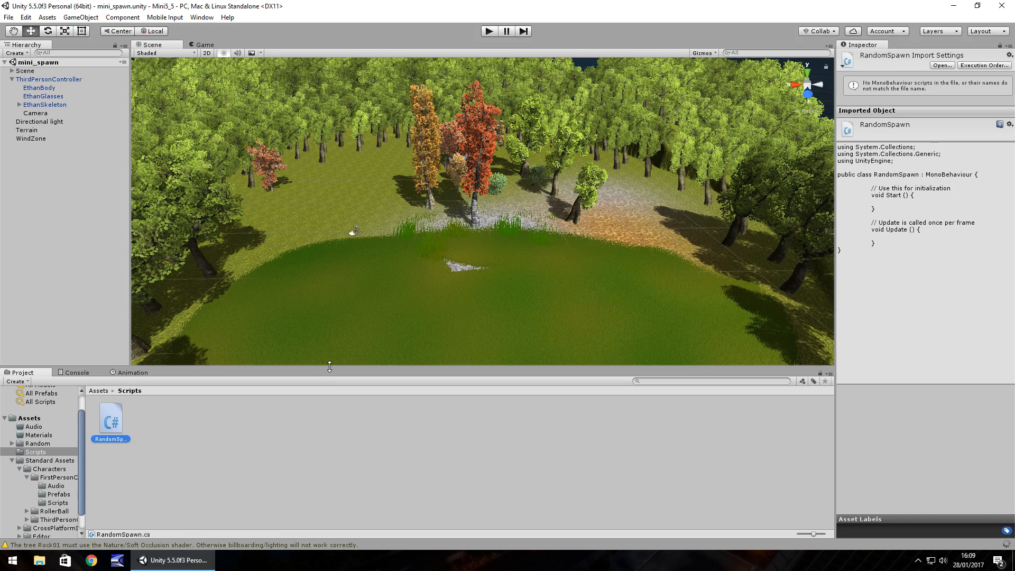
double_click(110, 420)
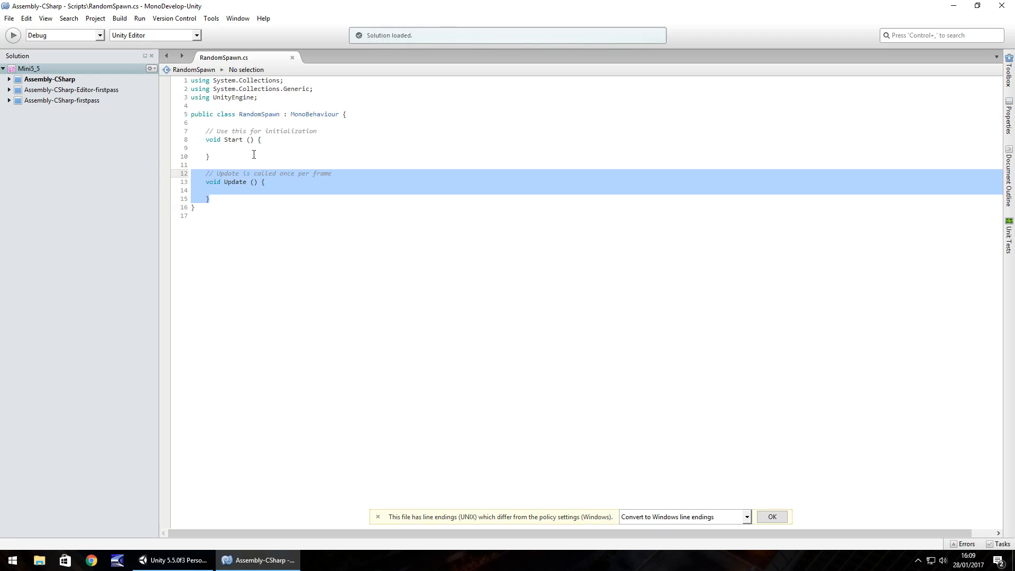
Step: Delete the Update method and declare 'public GameObject ThePlayer;'
key("Delete")
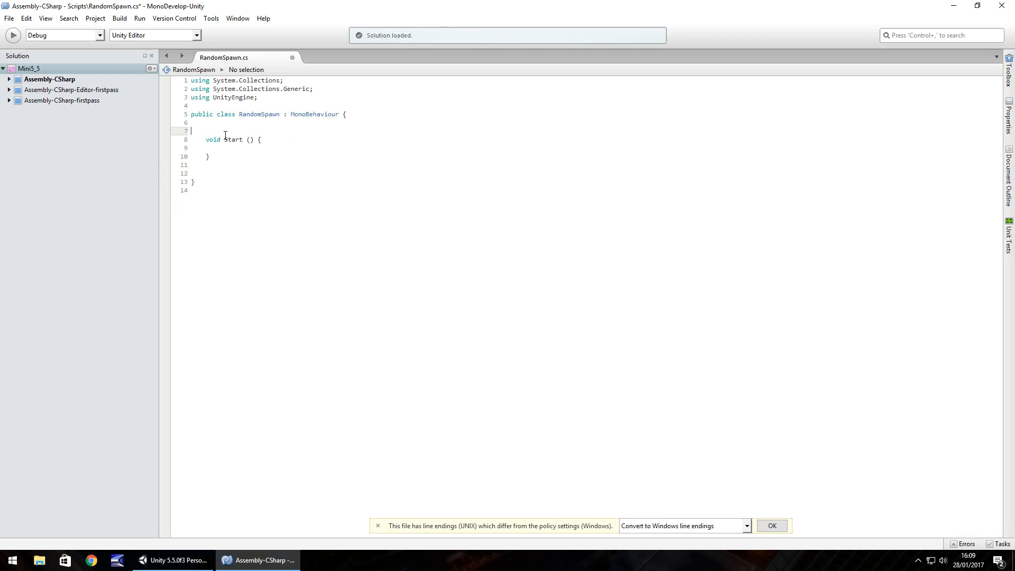
type("public Gam")
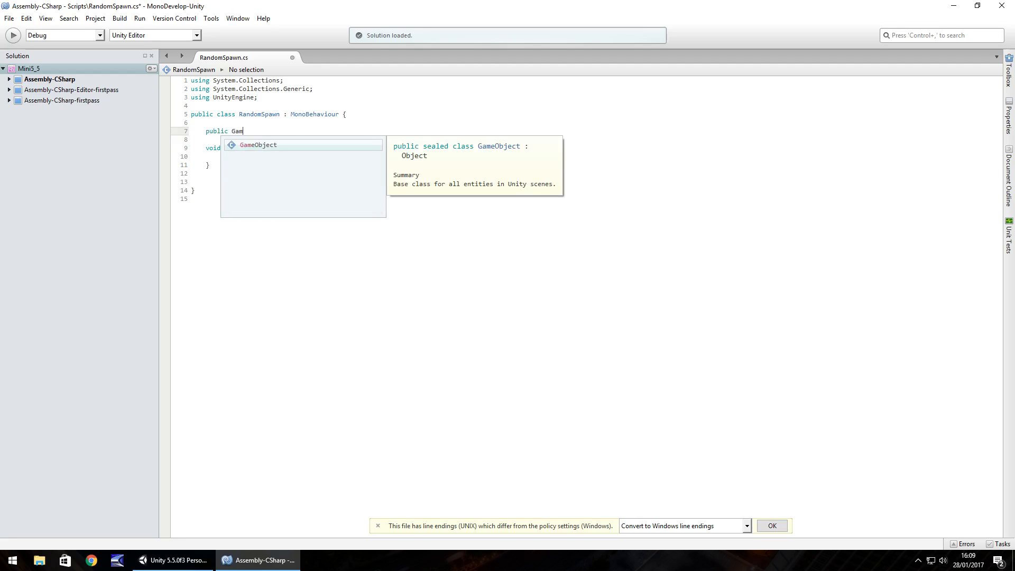
key("Tab")
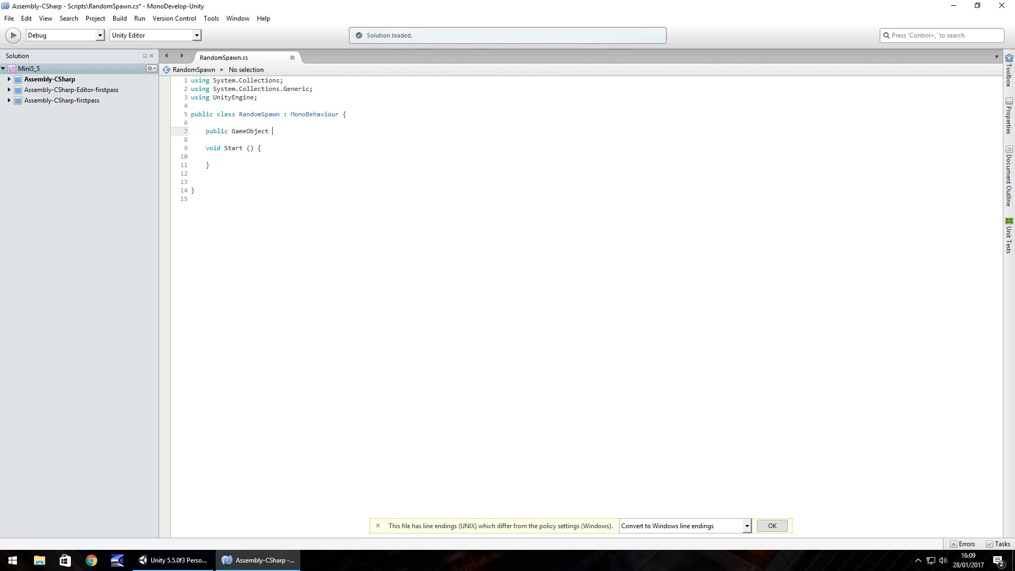
type("ThePl")
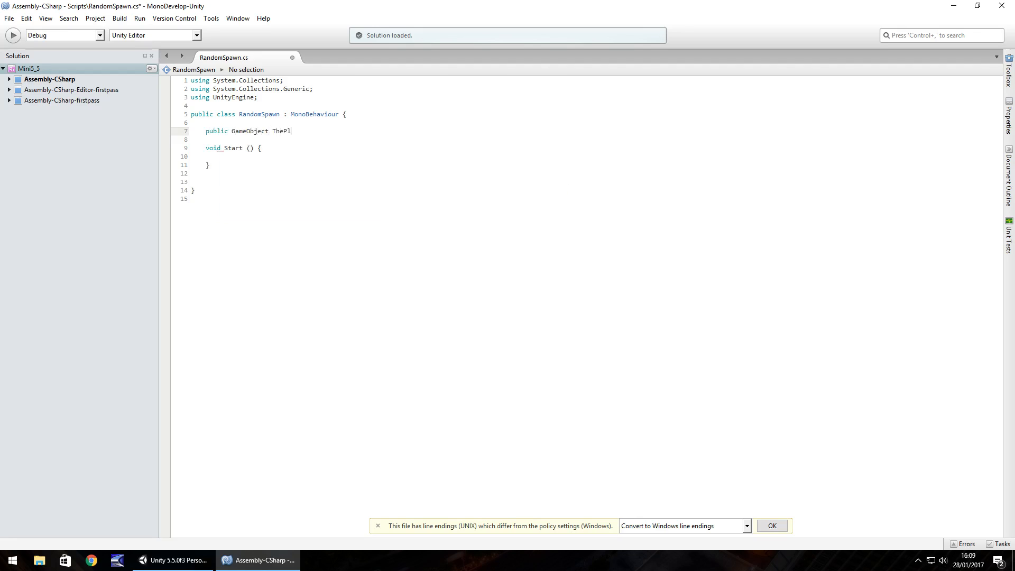
type("ayer;")
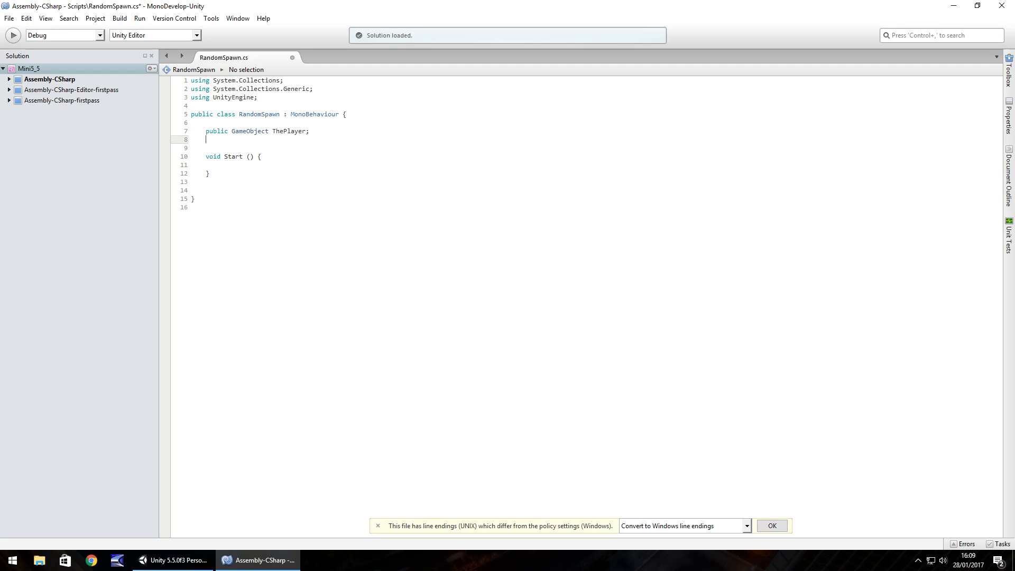
Step: Declare 'public float PlaceX;' and 'public float PlaceZ;'
type("public")
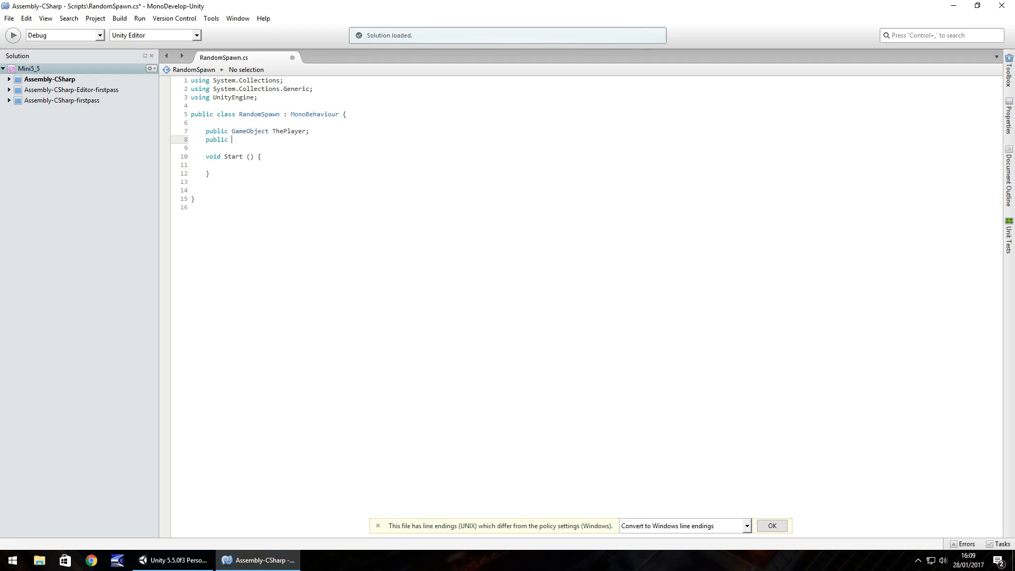
type("float")
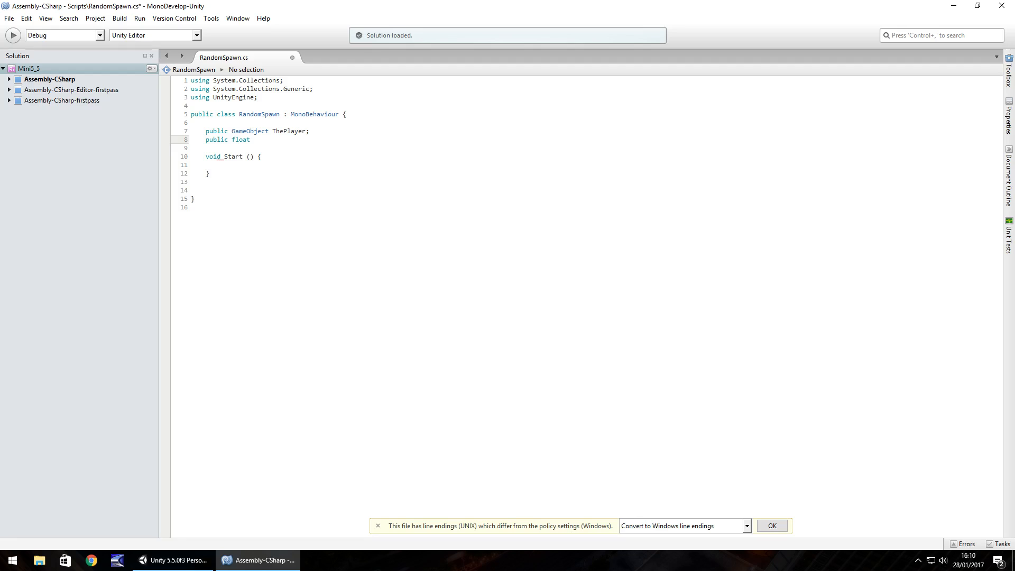
type("Place")
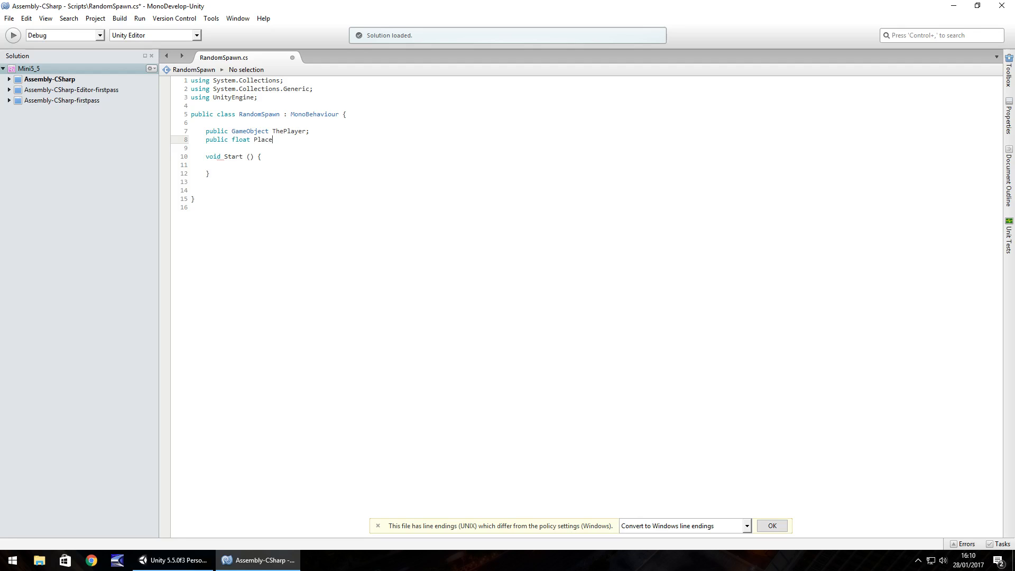
type("X;")
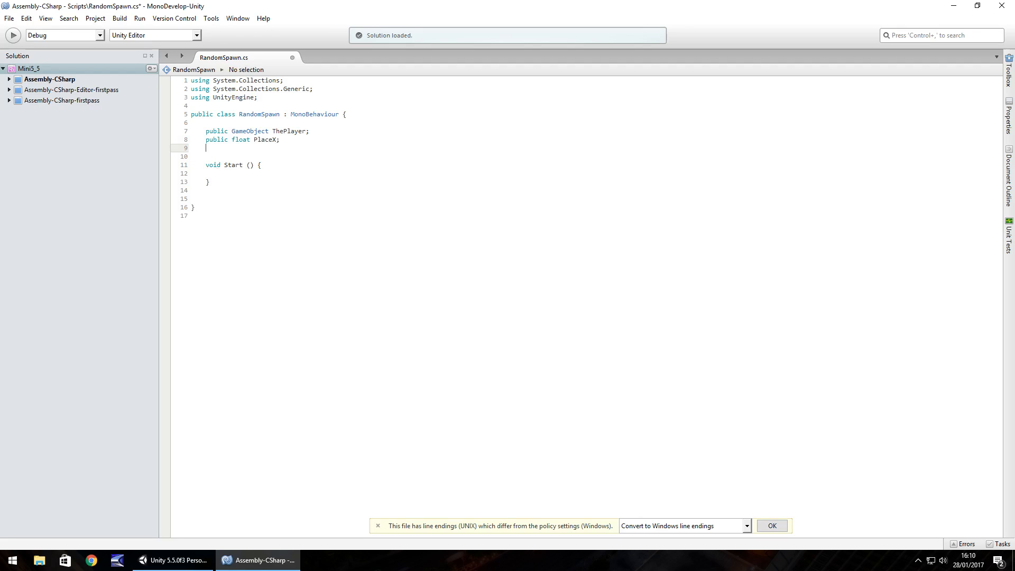
type("public float Pl")
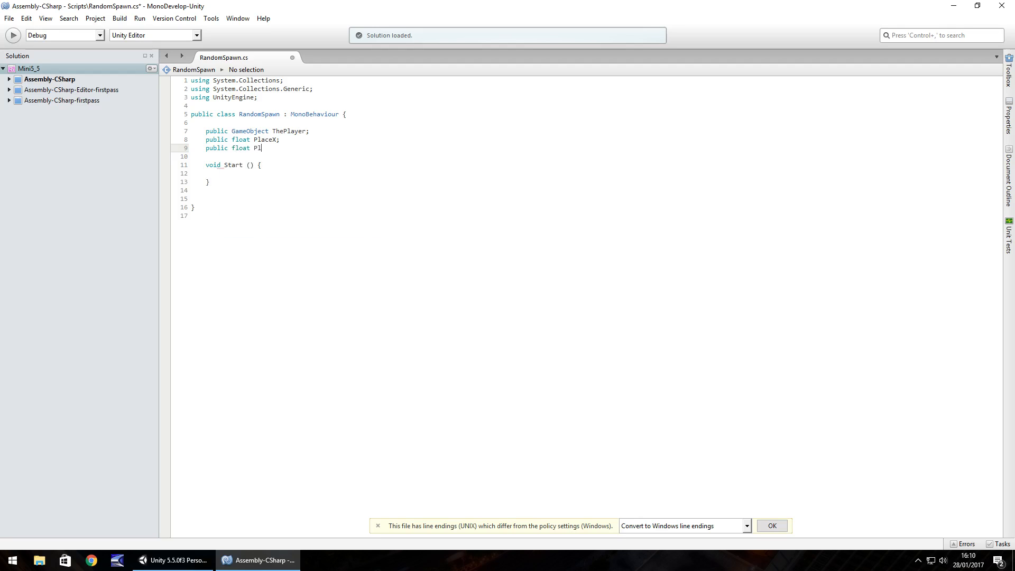
type("aceZ")
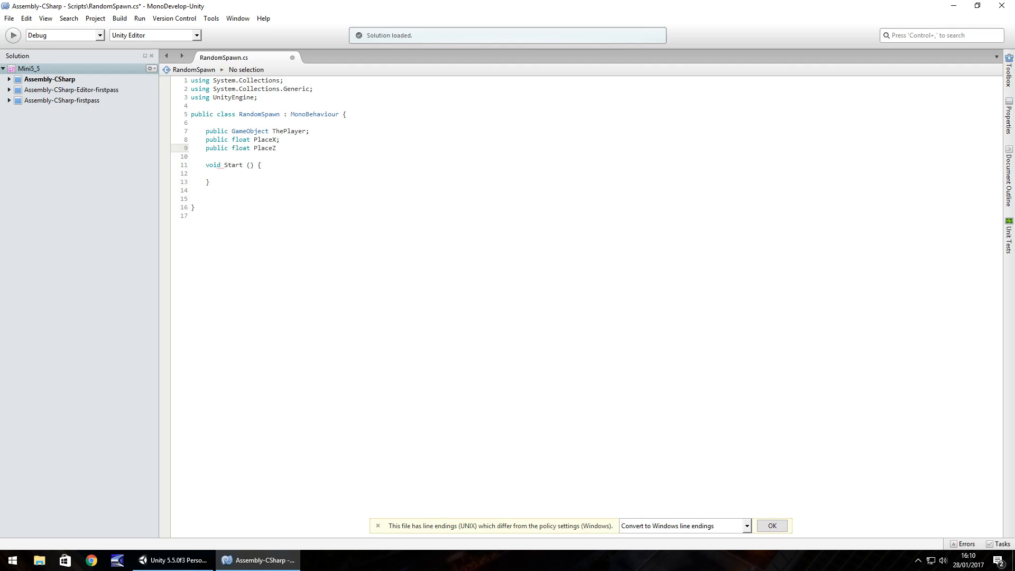
type(";")
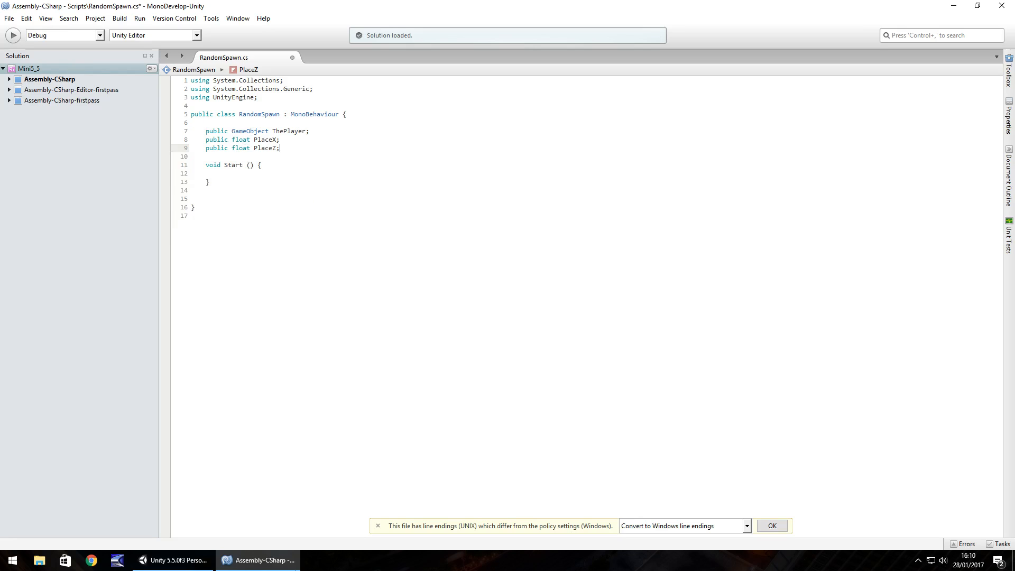
Step: Check ThirdPersonController's Transform position in Unity, then return to the RandomSpawn script
left_click(169, 560)
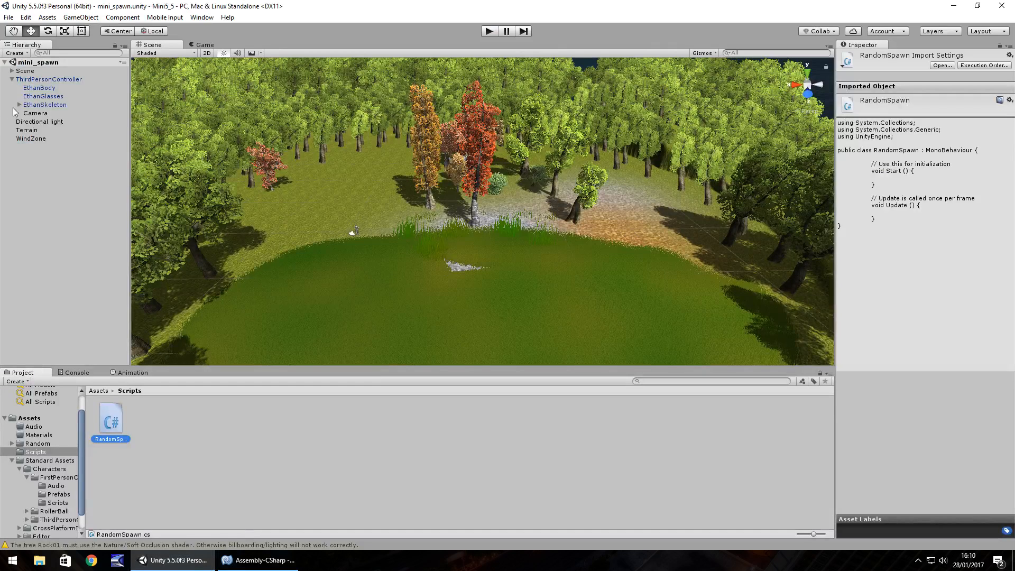
left_click(48, 80)
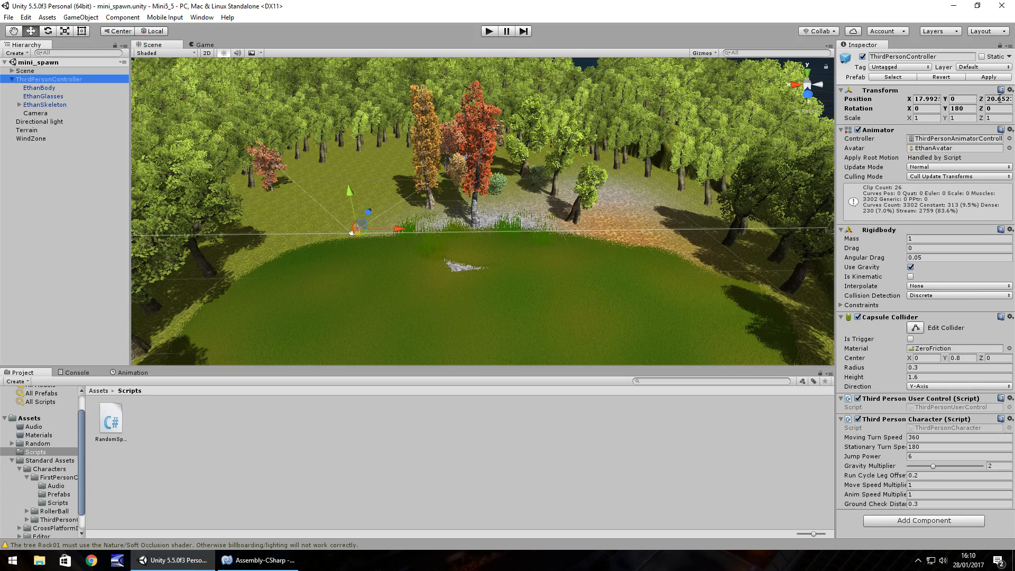
mouse_move(375, 251)
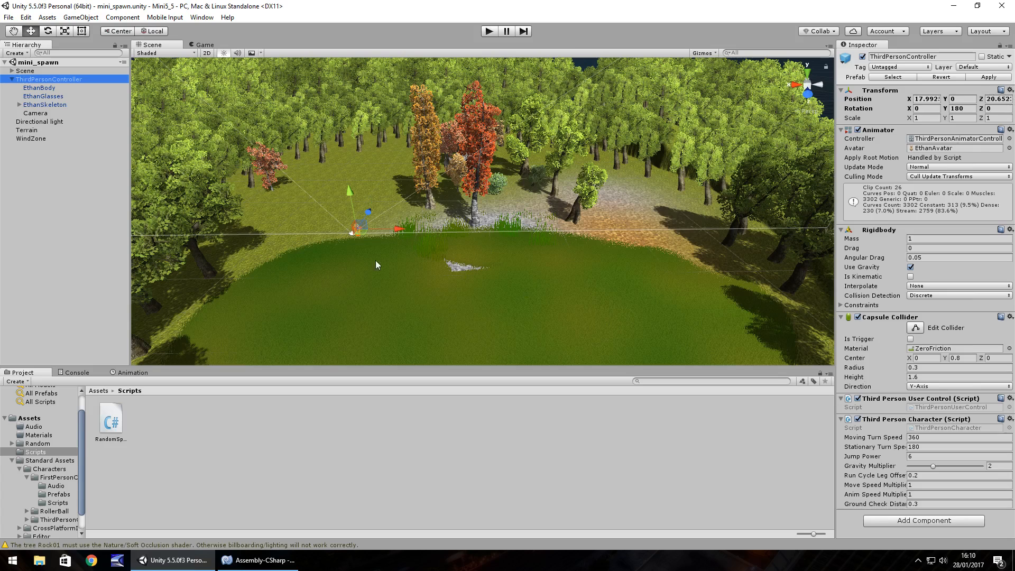
left_click(257, 560)
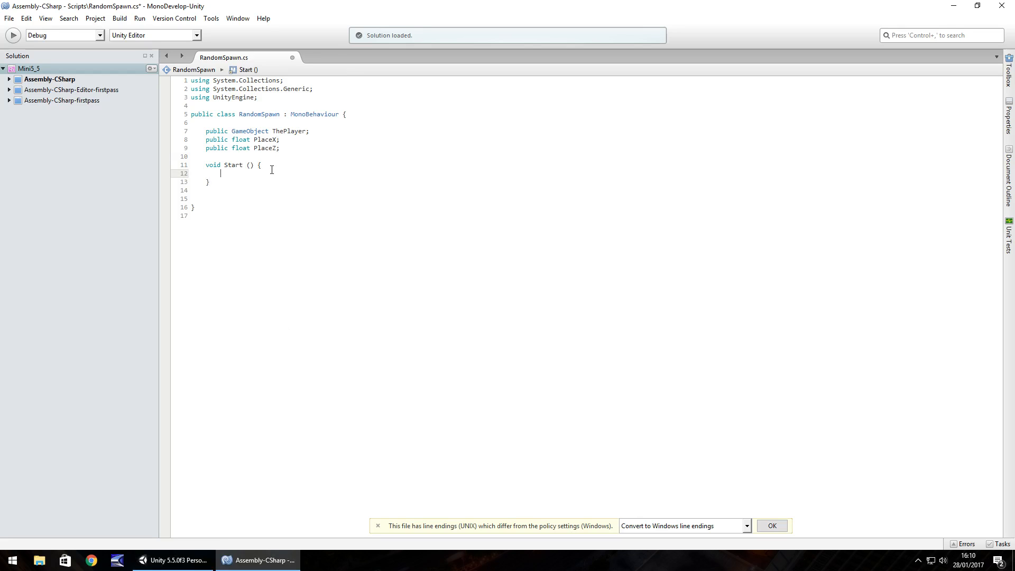
Step: Type 'PlaceX = Random.Range(' inside Start, then switch back to Unity
type("PlaceX = Random.Range")
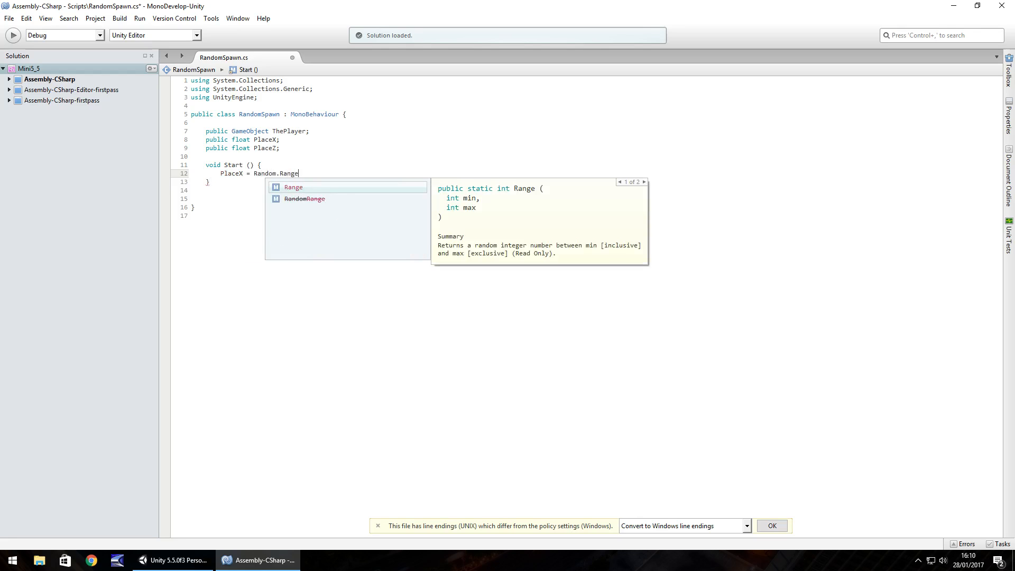
type("(")
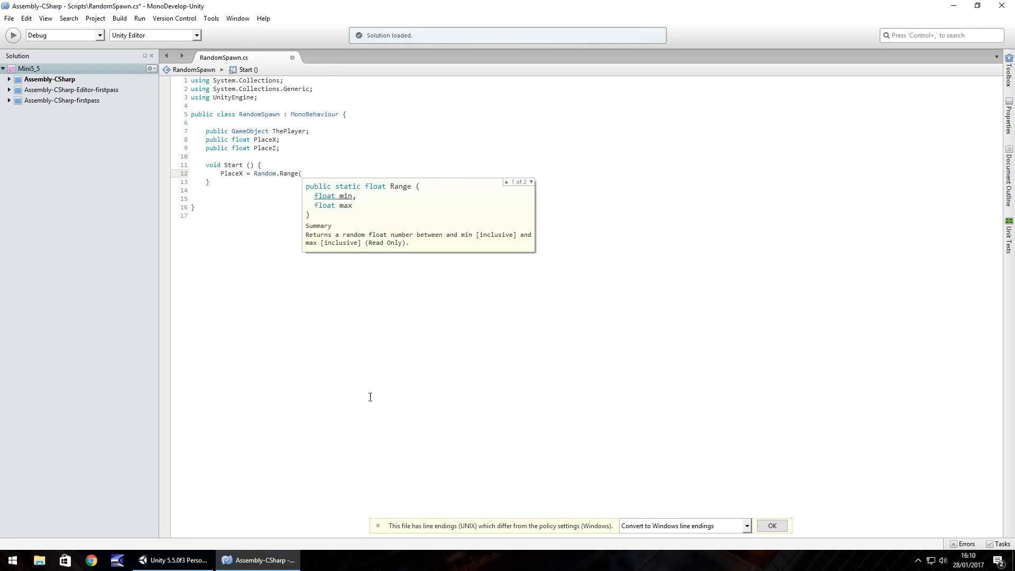
left_click(172, 560)
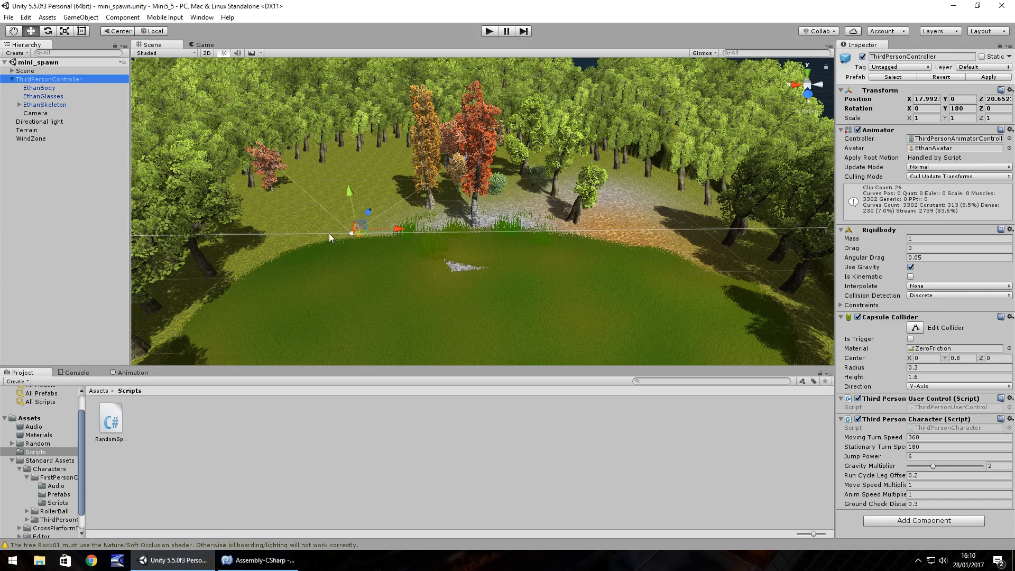
mouse_move(399, 236)
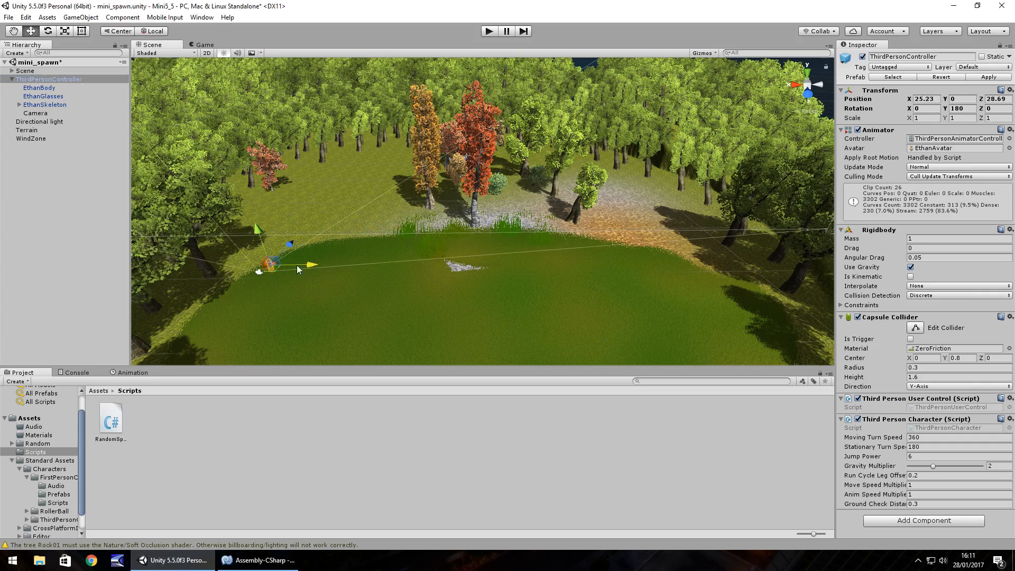
mouse_move(726, 316)
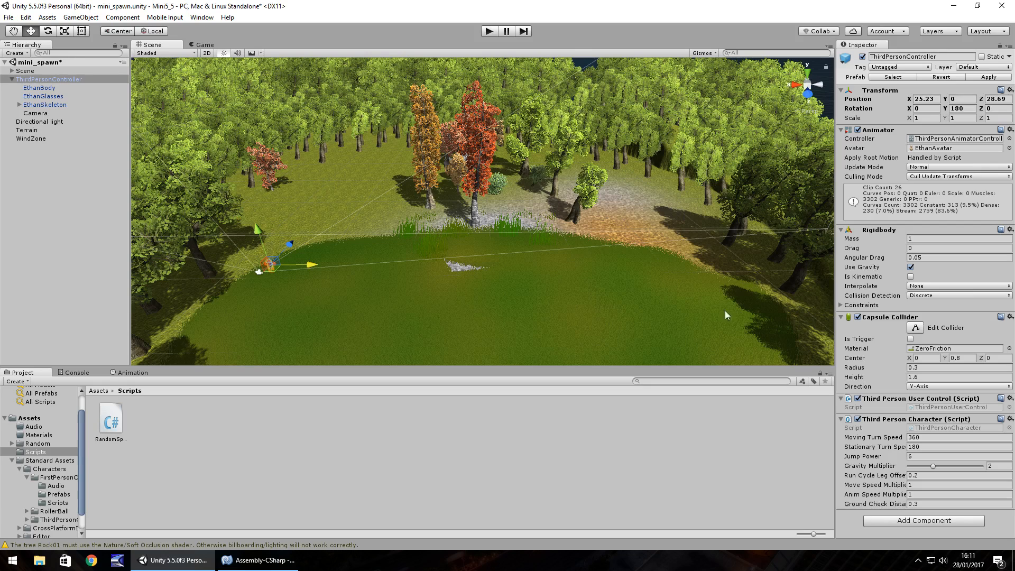
mouse_move(350, 244)
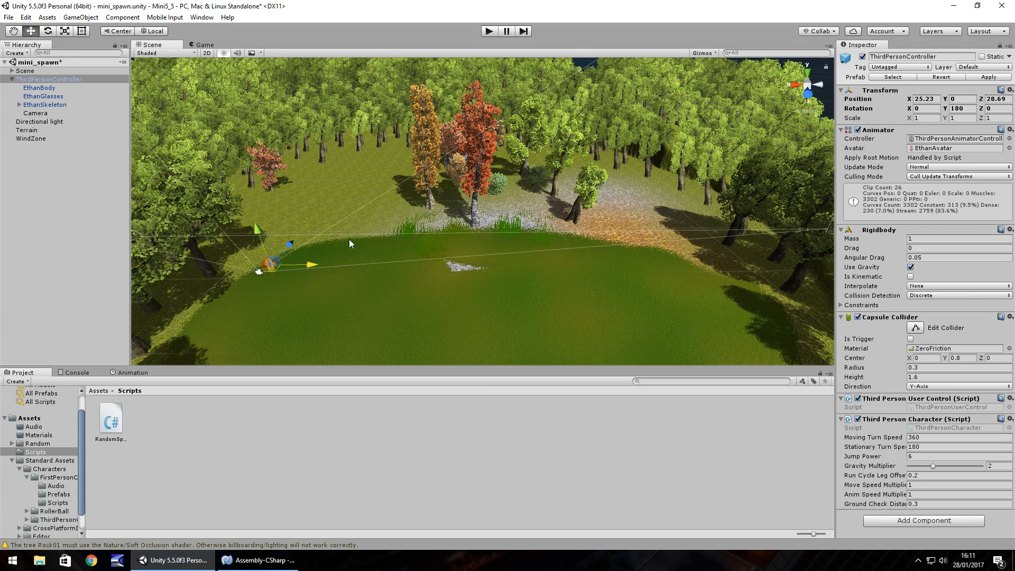
Step: Drag Position X to slide ThirdPersonController to the map's lowest-X edge
left_click(924, 99)
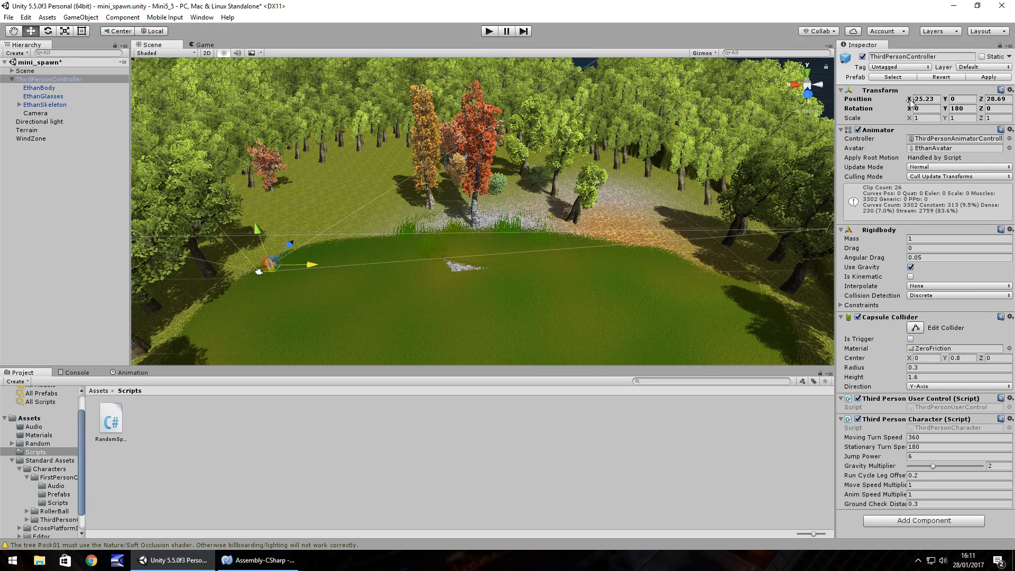
left_click_drag(272, 262, 615, 260)
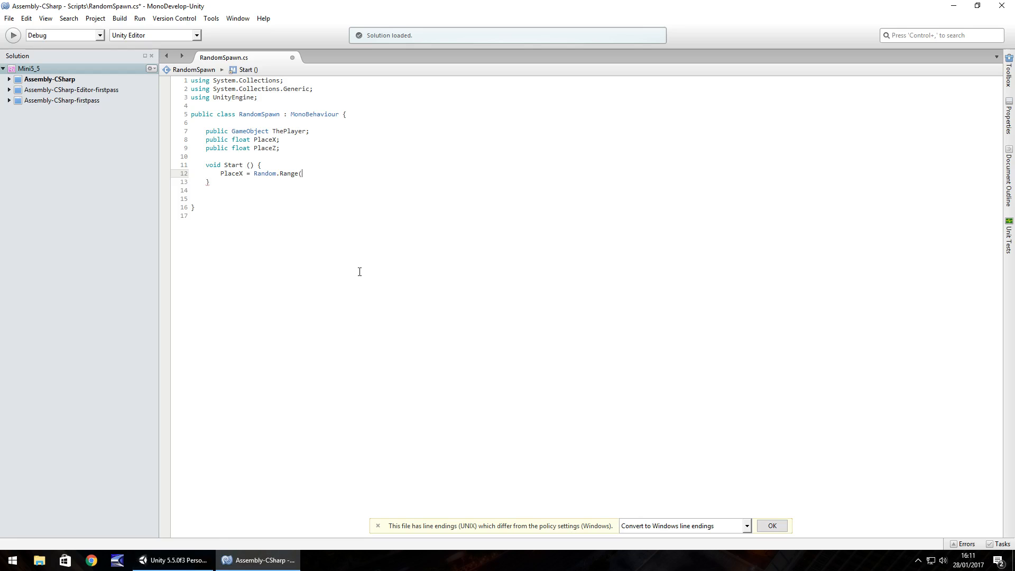
Step: Complete the statement as 'PlaceX = Random.Range(-24, 26);'
type("-24")
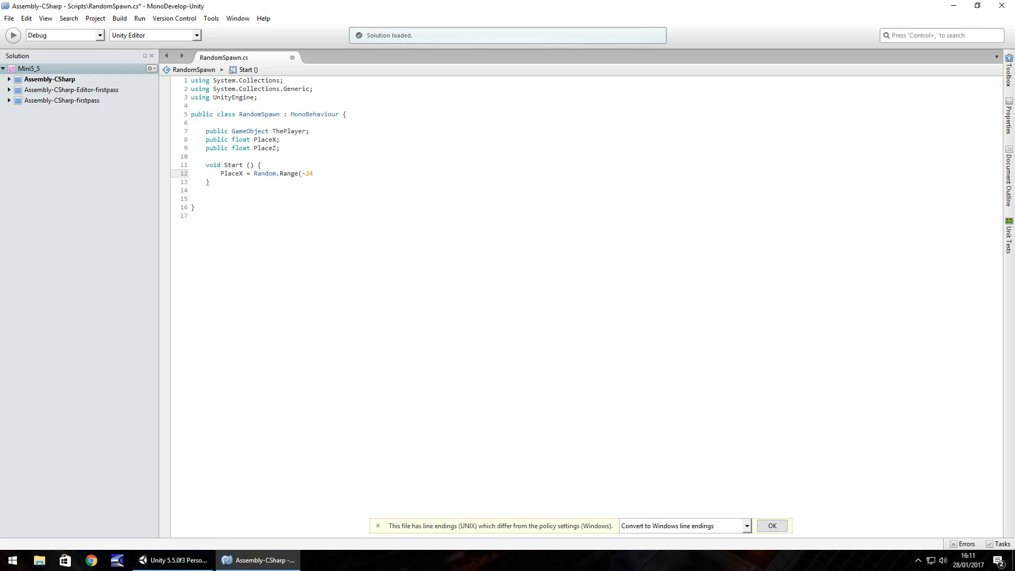
type(",")
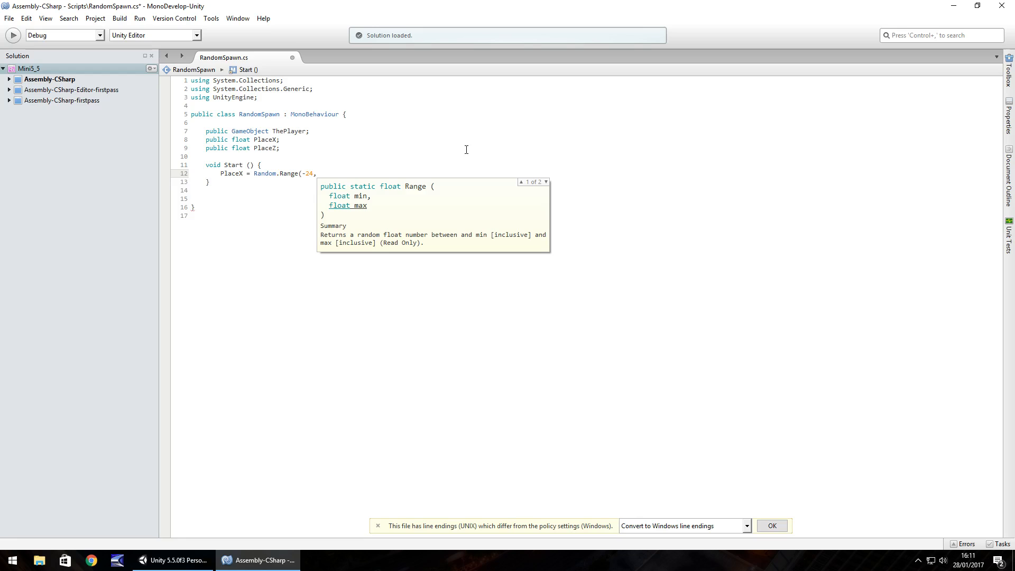
type("\" \"")
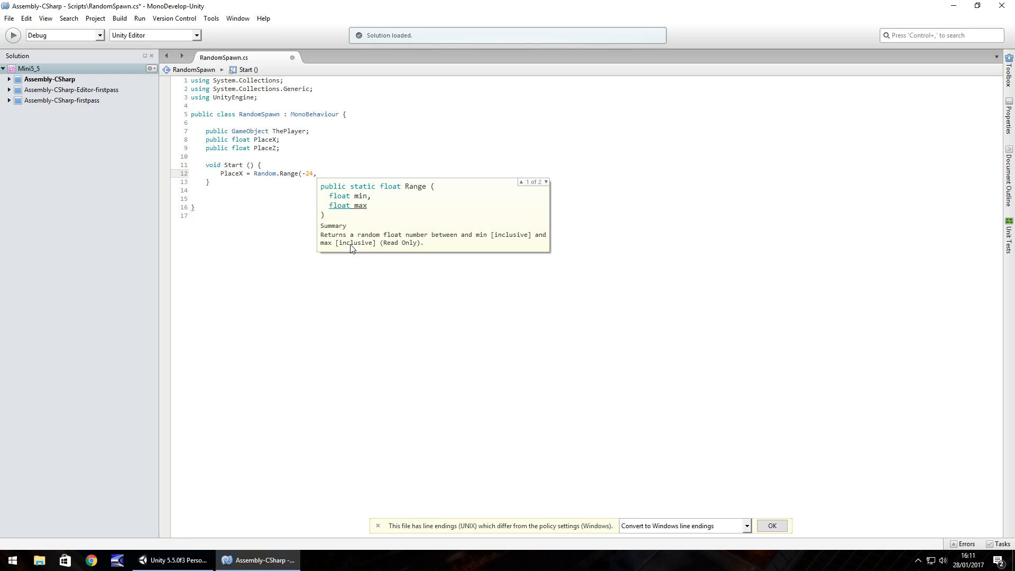
mouse_move(329, 166)
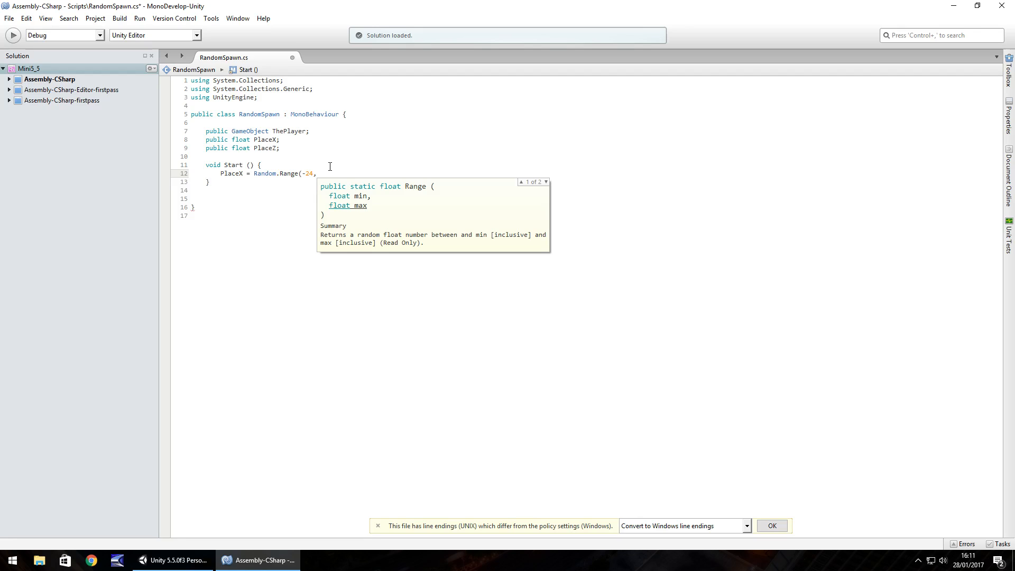
type("26")
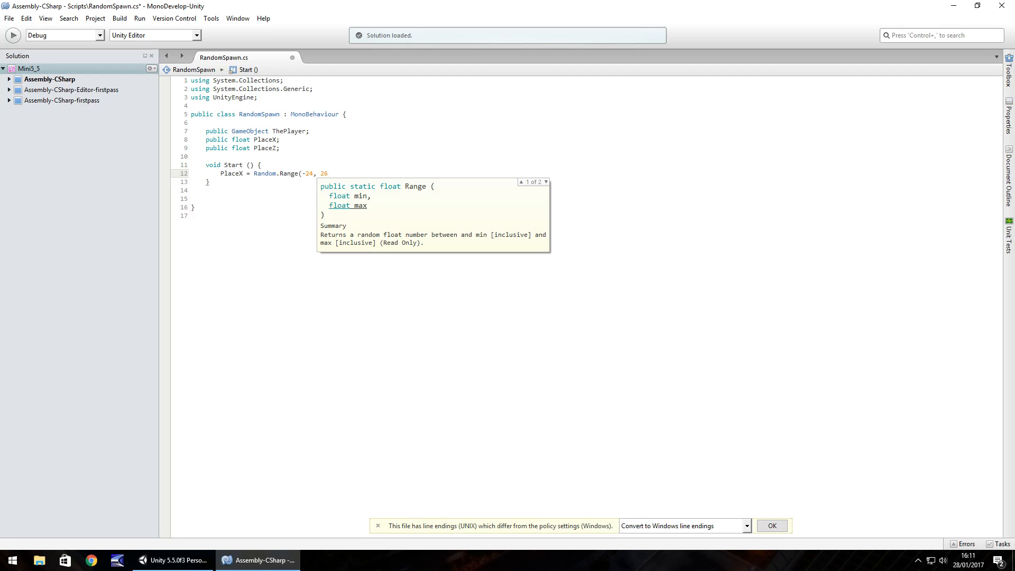
type(");")
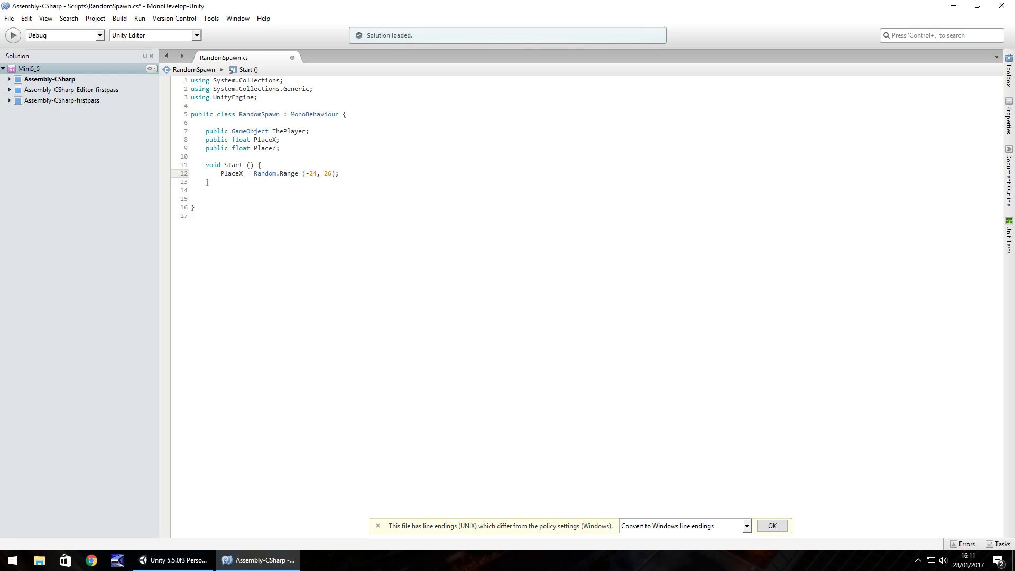
key("Enter")
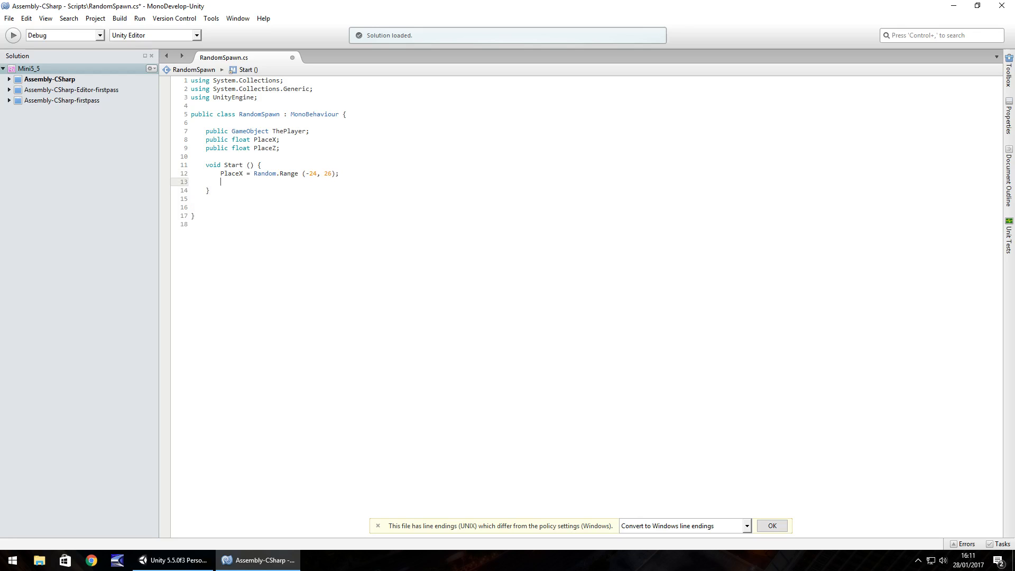
Step: On a new line, type 'PlaceZ = Random.Range('
type("PlaceZ")
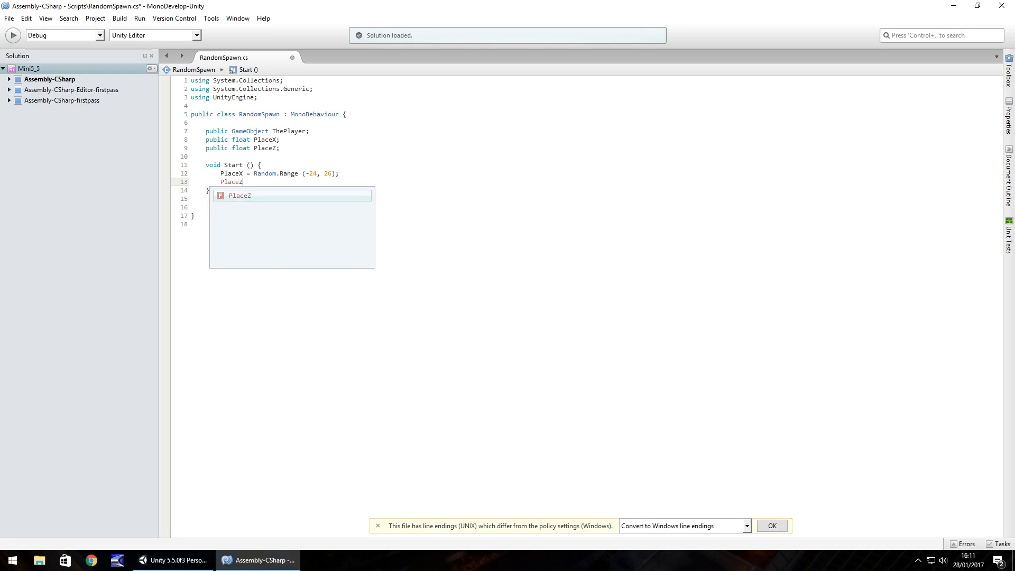
type("= Random.")
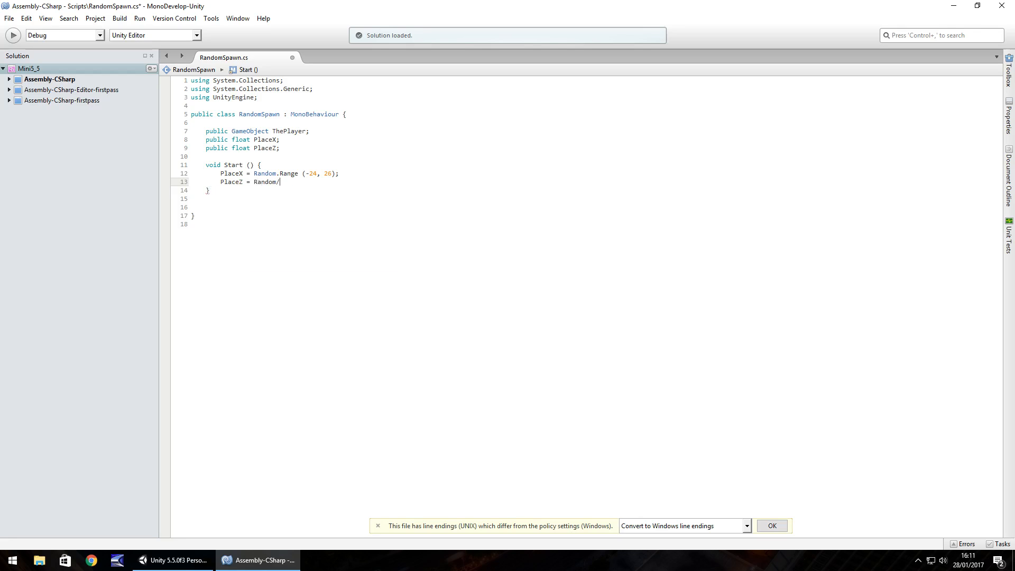
type("R")
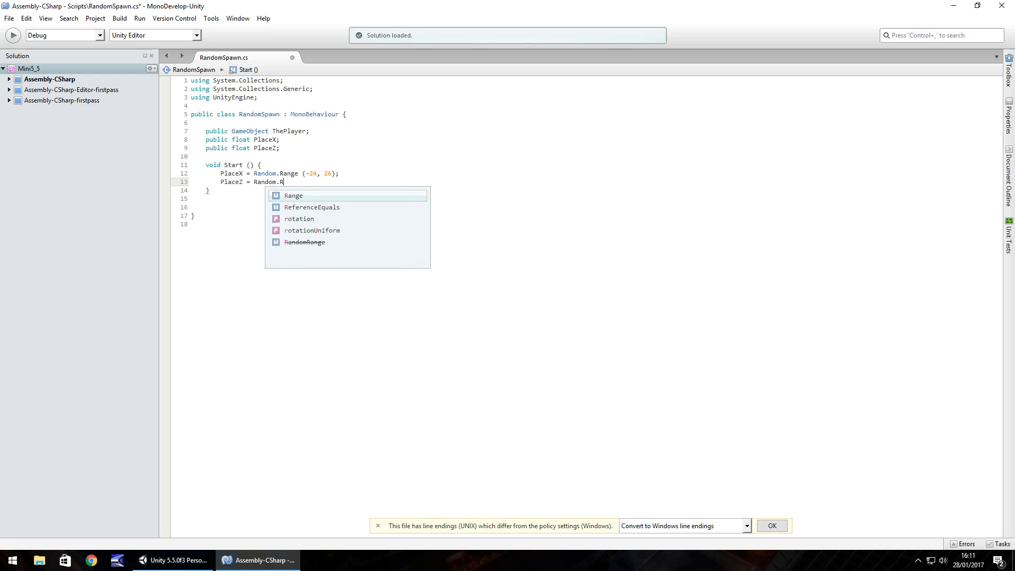
type("ange(")
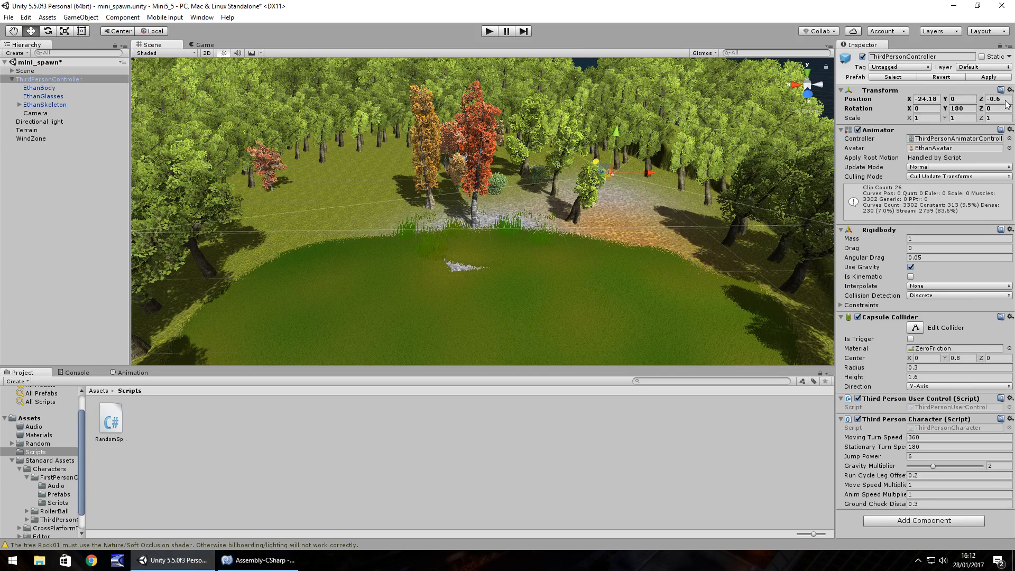
Step: Finish the Z statement as 'PlaceZ = Random.Range(-1, 29);'
left_click(267, 560)
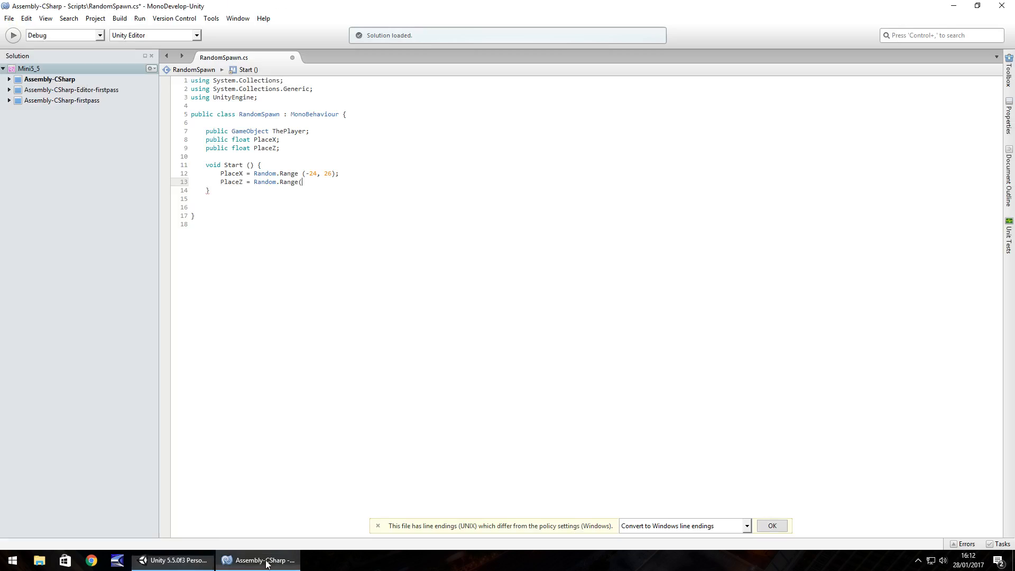
type("-1, 29")
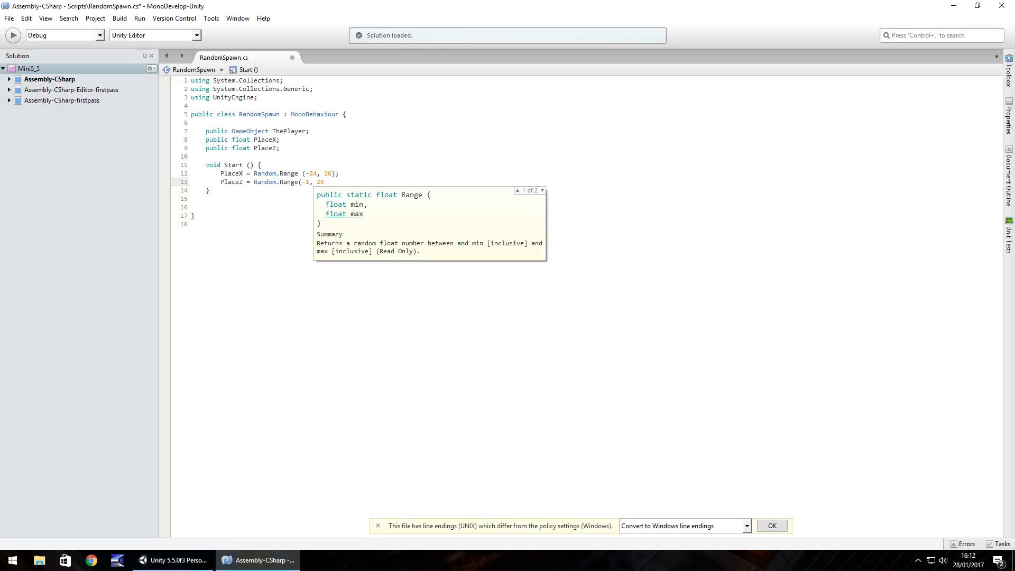
type(");")
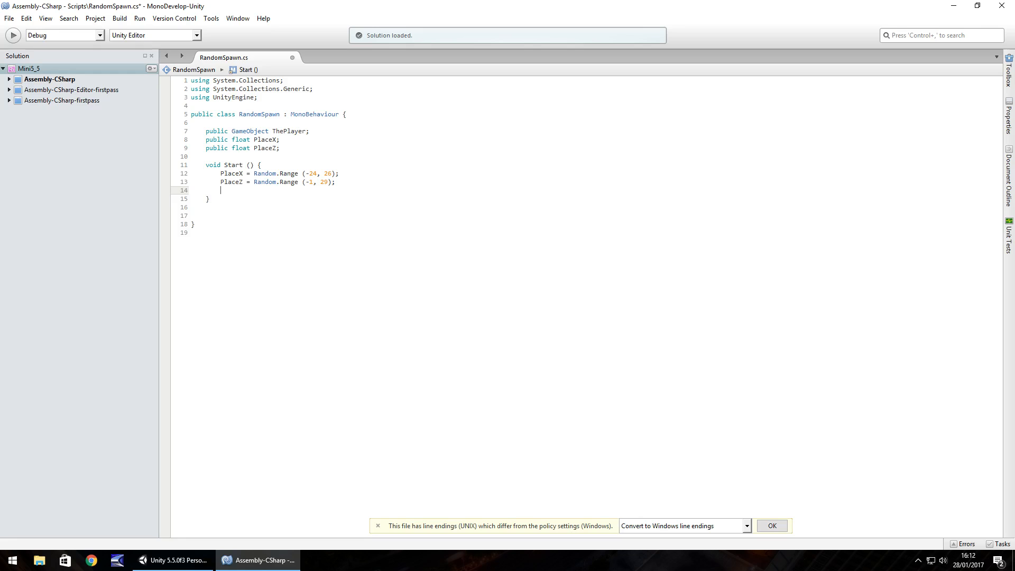
Step: Type 'ThePlayer.transform.position = new Vector3(PlaceX,', then switch to Unity
type("ThePlayer")
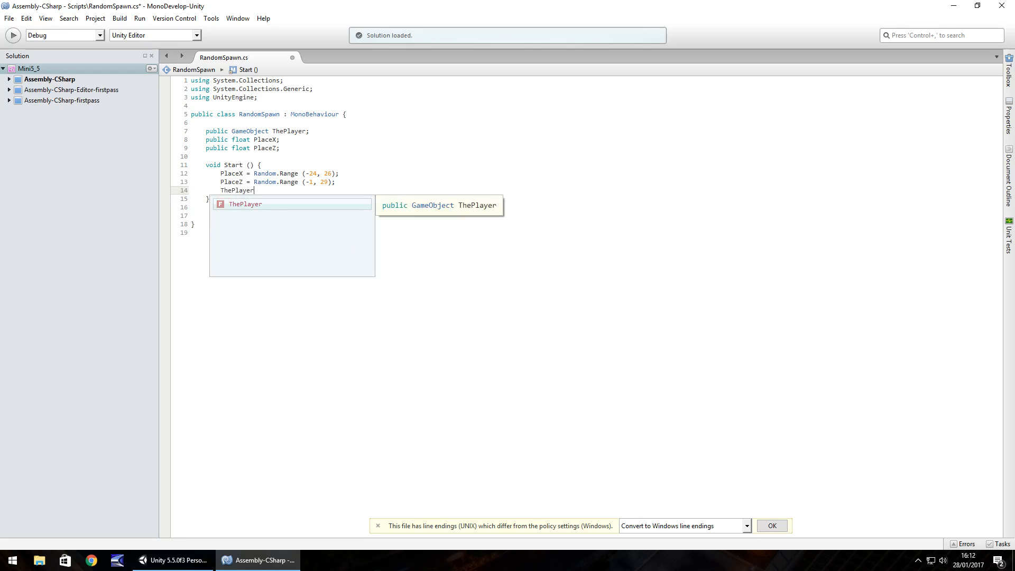
type(".transform.BroadcastMessag")
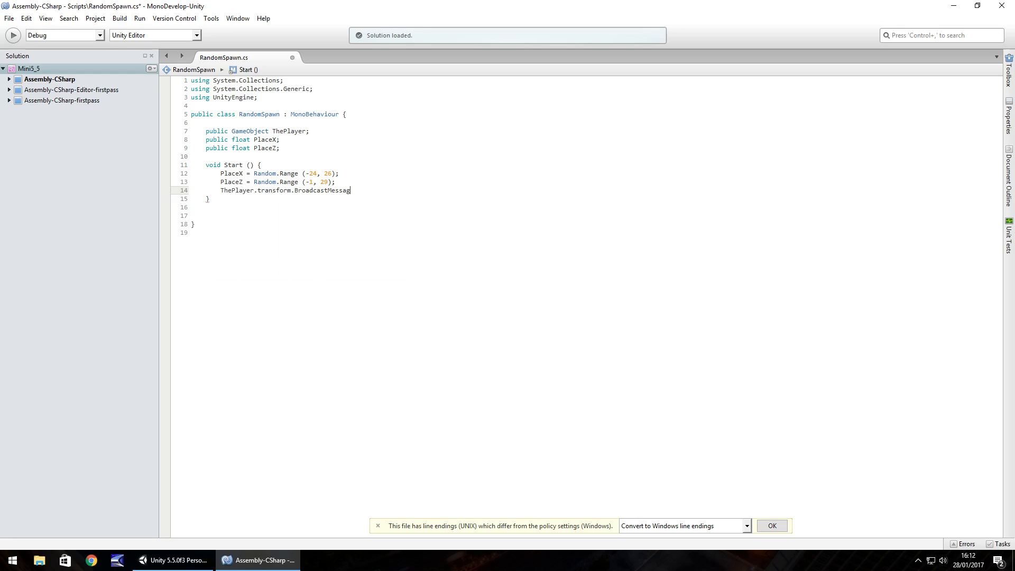
type("p")
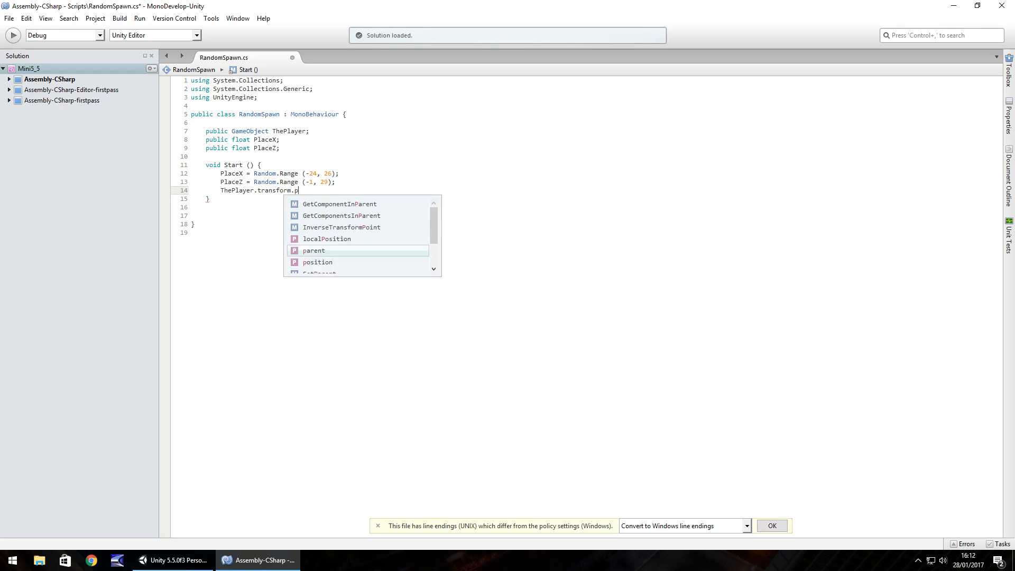
type("osition =")
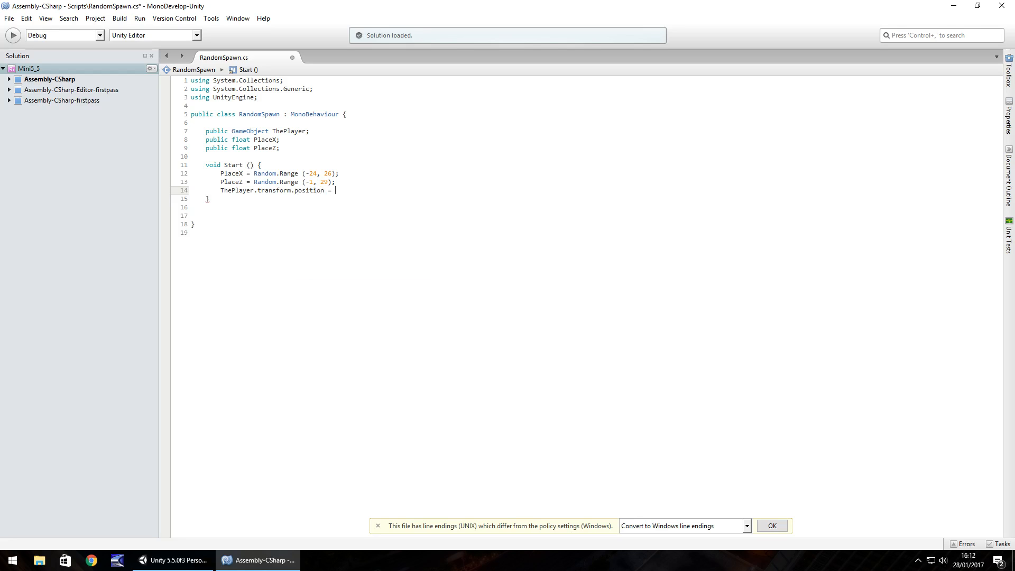
type("new Vector3(")
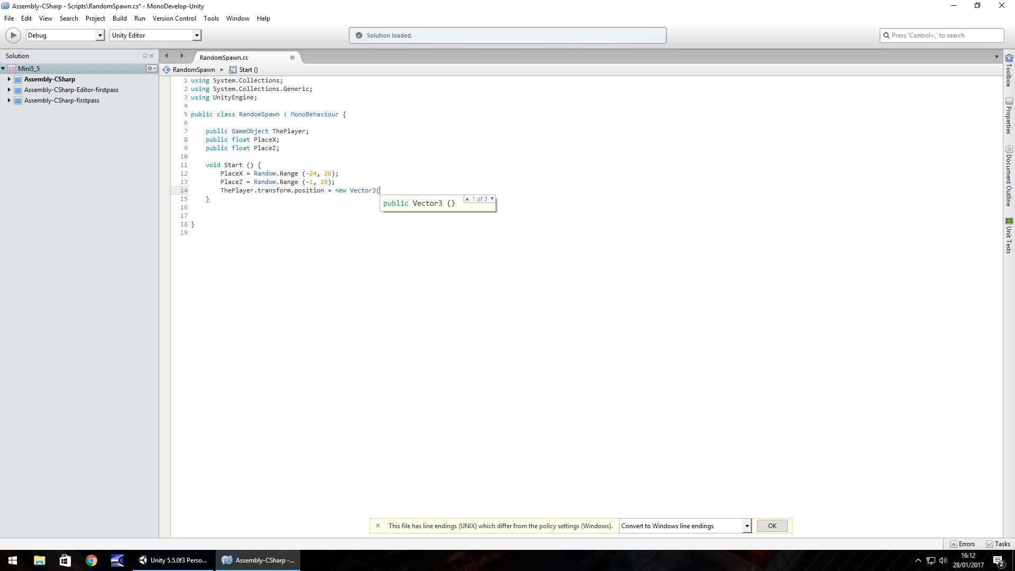
type("PlaceX,")
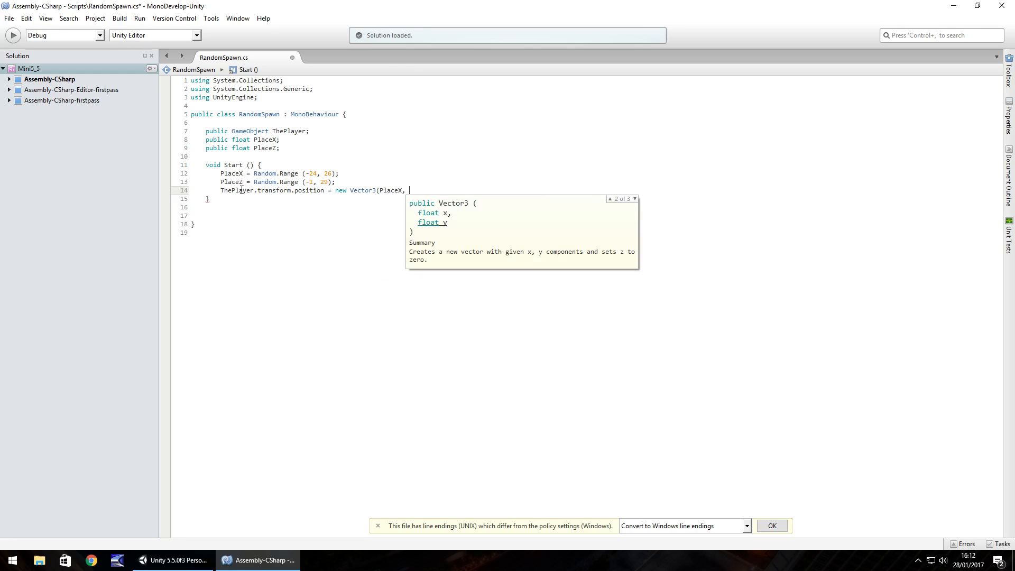
left_click(171, 560)
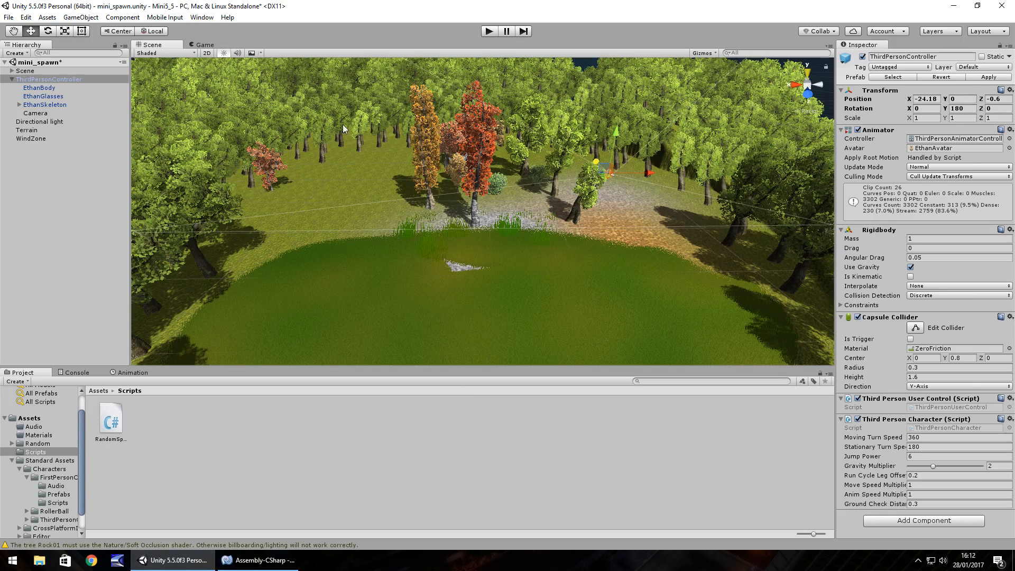
mouse_move(417, 146)
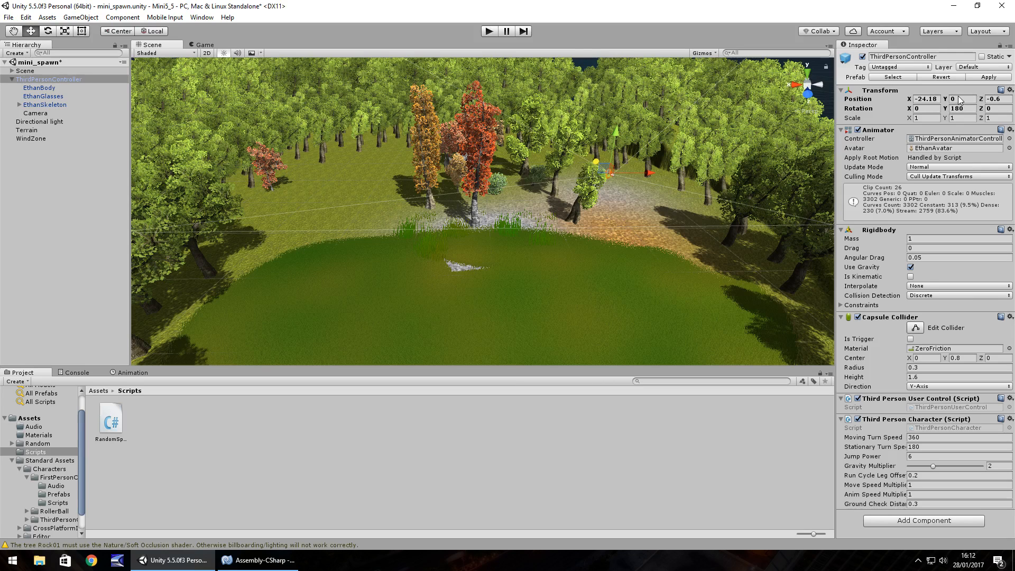
Step: Confirm player Y is 0, then finish 'new Vector3(PlaceX, 0, PlaceZ);' and save
left_click(255, 561)
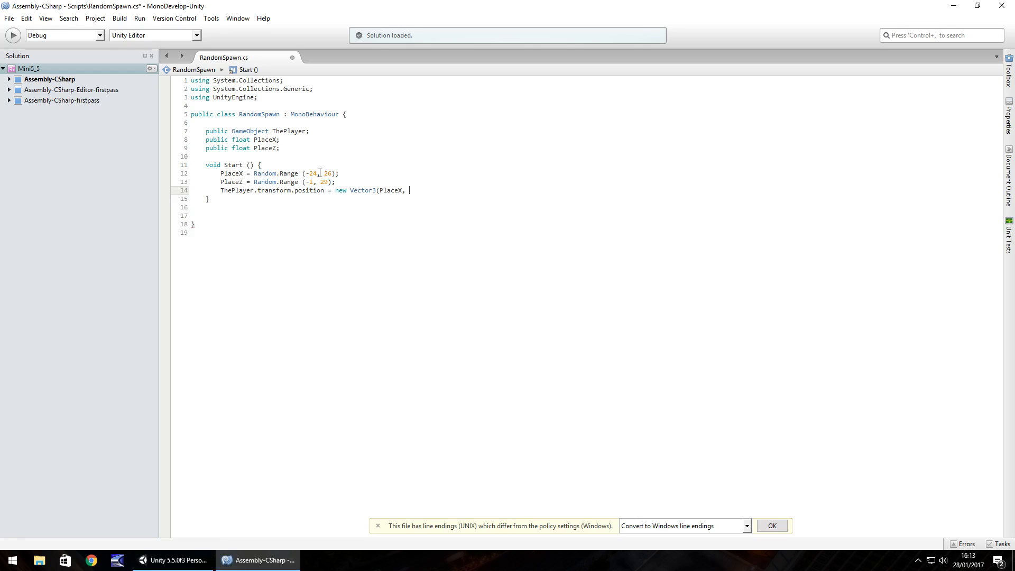
left_click(169, 560)
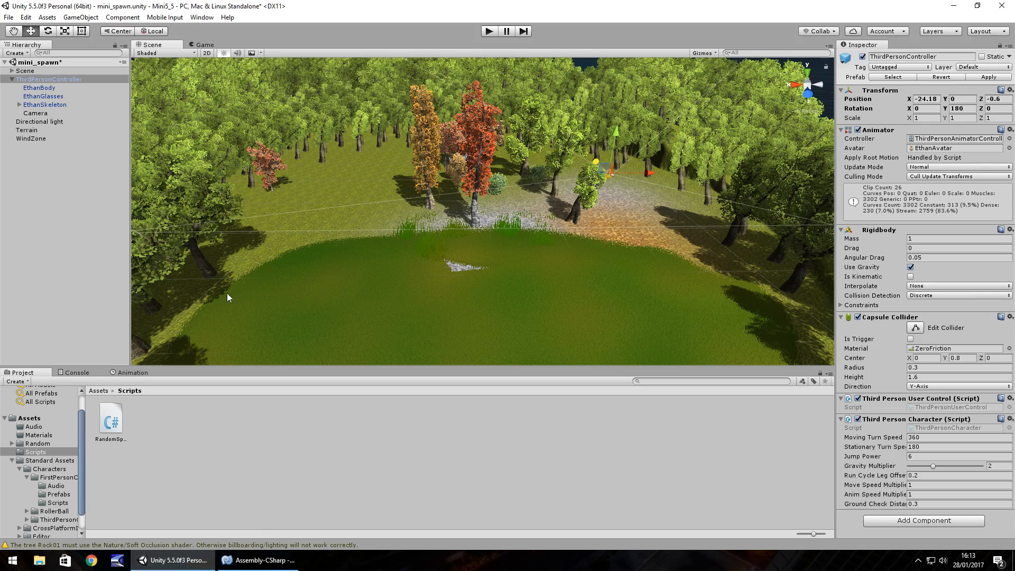
mouse_move(622, 176)
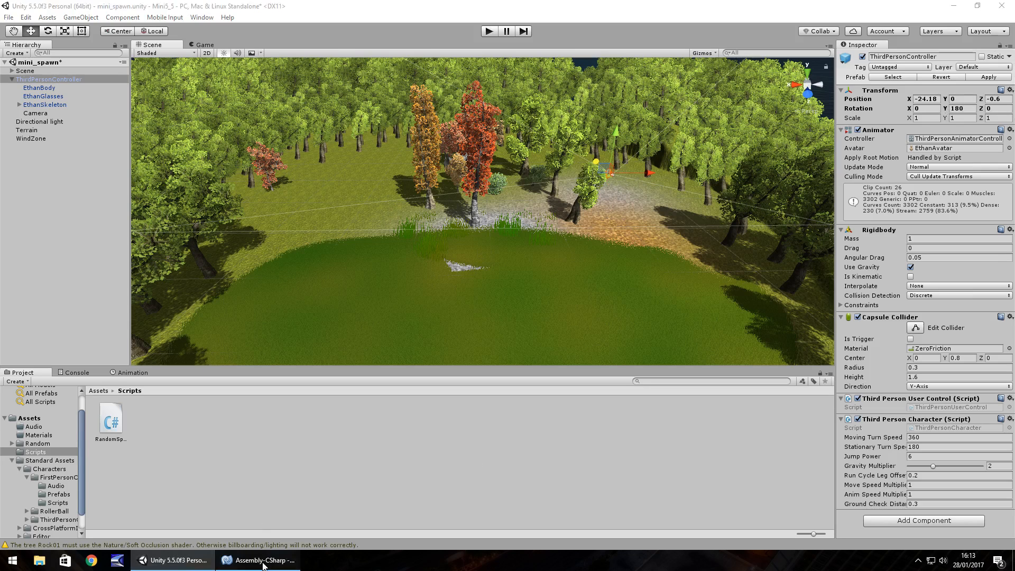
left_click(257, 560)
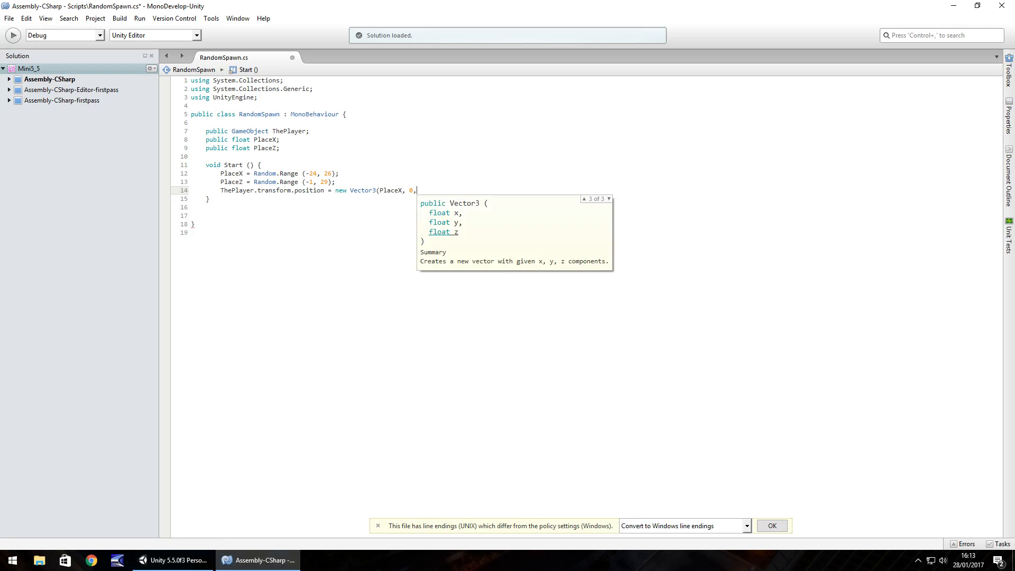
type("PlaceZ);")
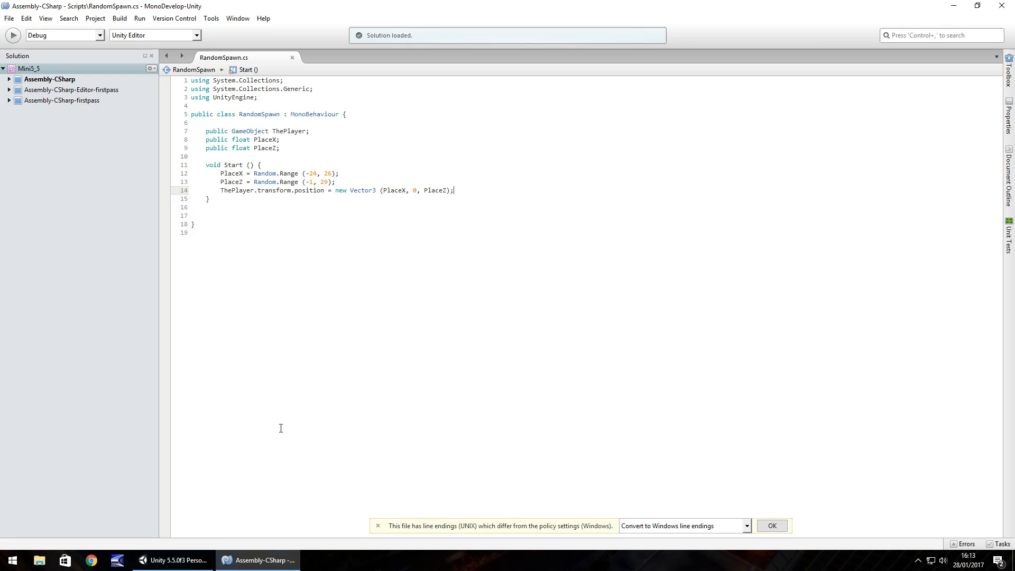
left_click(172, 559)
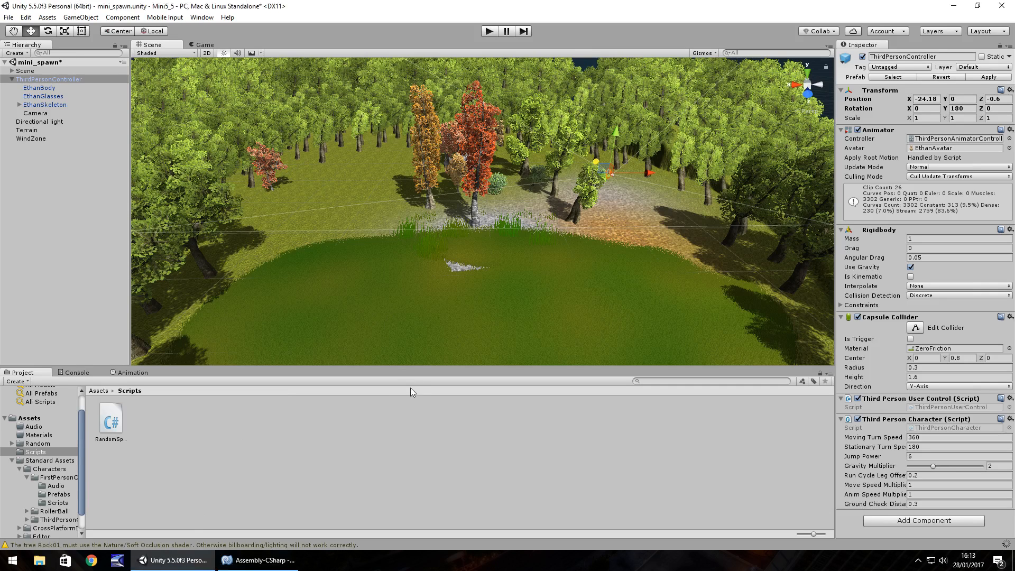
mouse_move(163, 116)
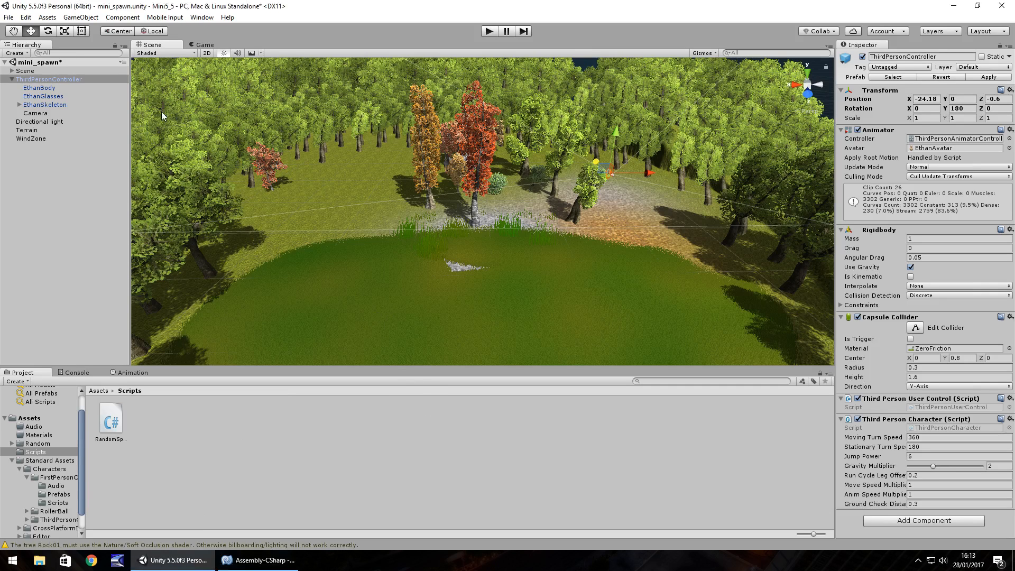
Step: Create an empty GameObject and assign ThirdPersonController to RandomSpawn's The Player slot
left_click(76, 18)
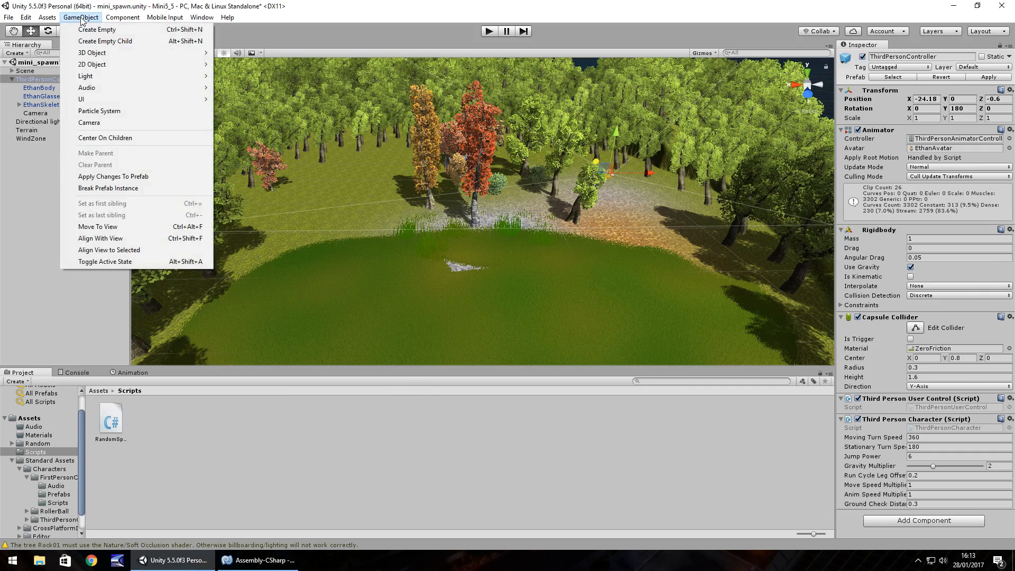
left_click(97, 41)
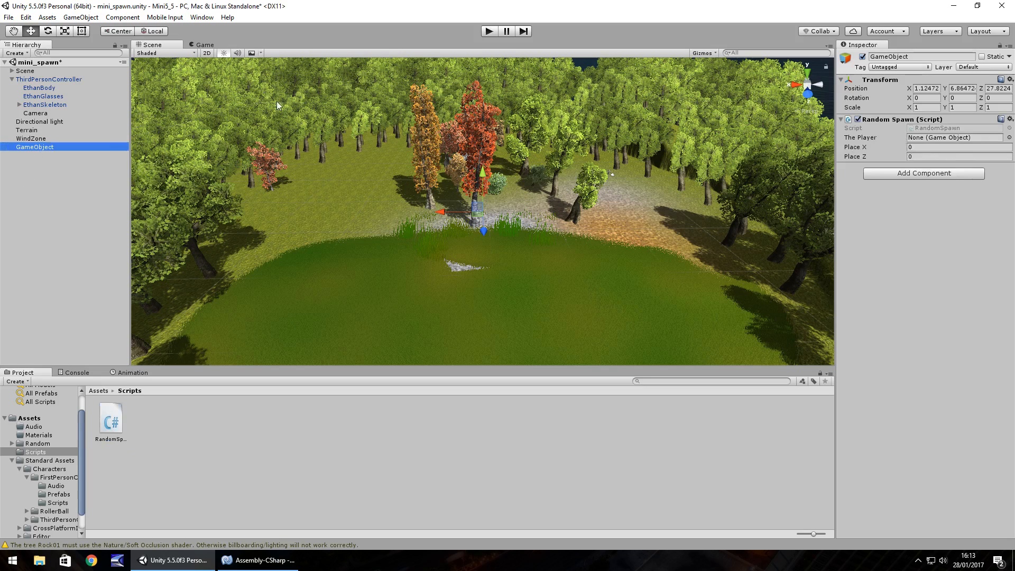
left_click(955, 137)
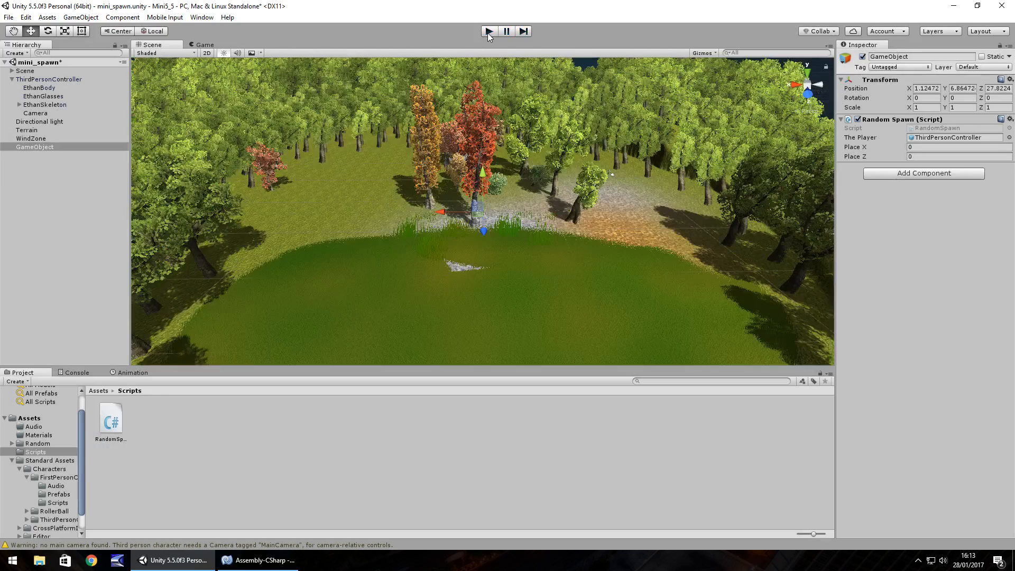
Step: Play the scene twice, checking the player spawns at different random X/Z spots, then reopen RandomSpawn
left_click(488, 31)
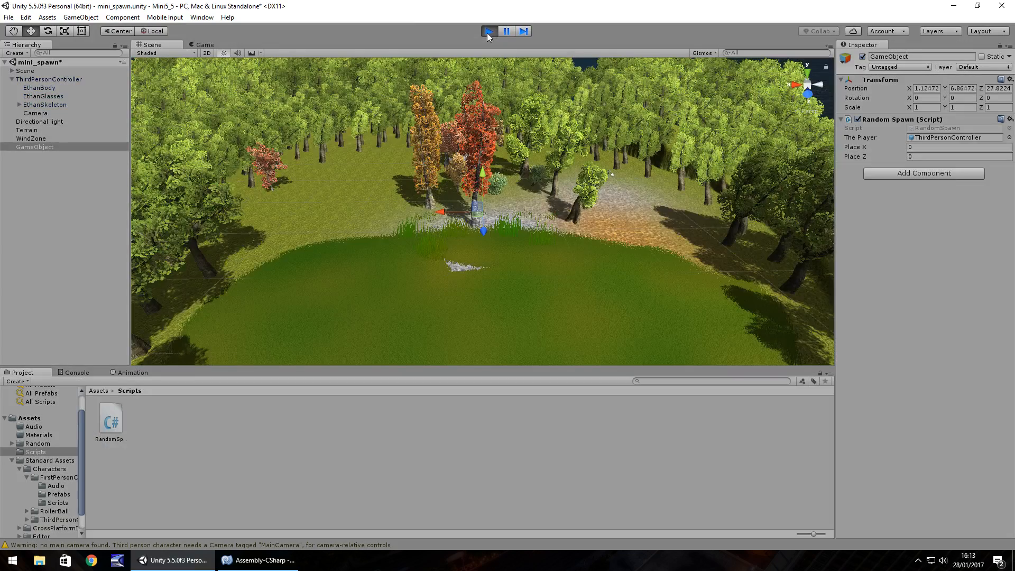
left_click(489, 31)
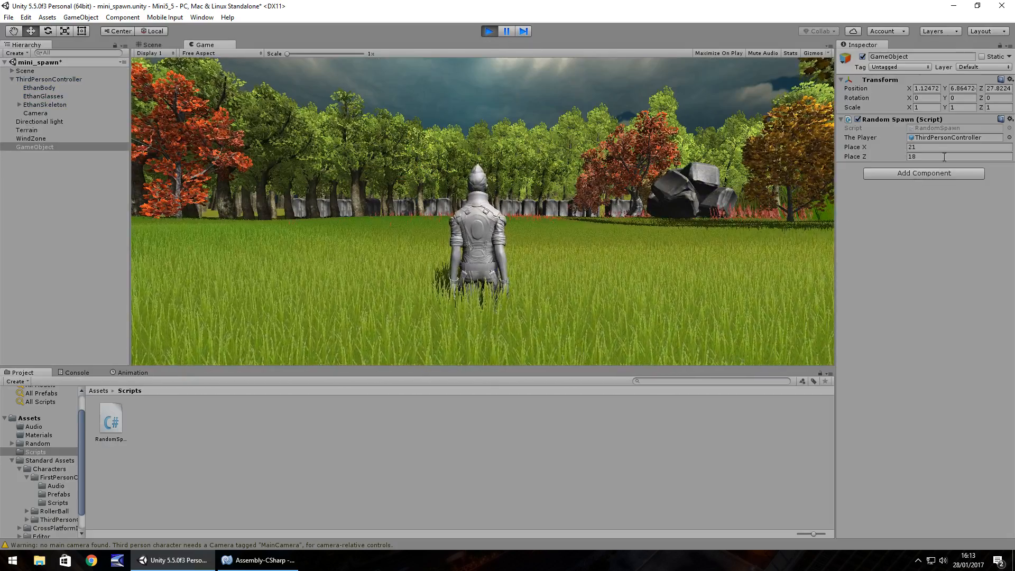
left_click(490, 30)
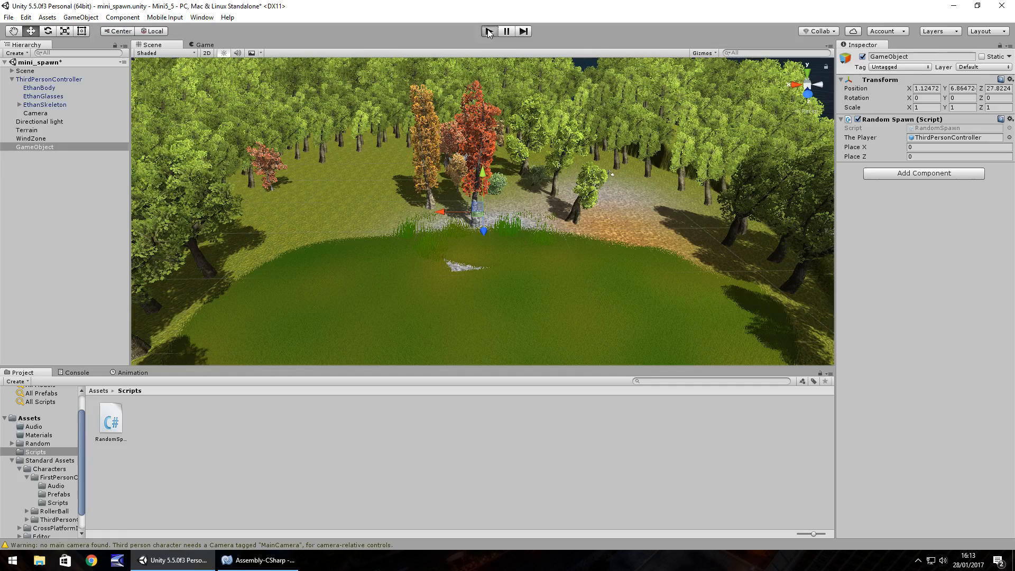
left_click(489, 31)
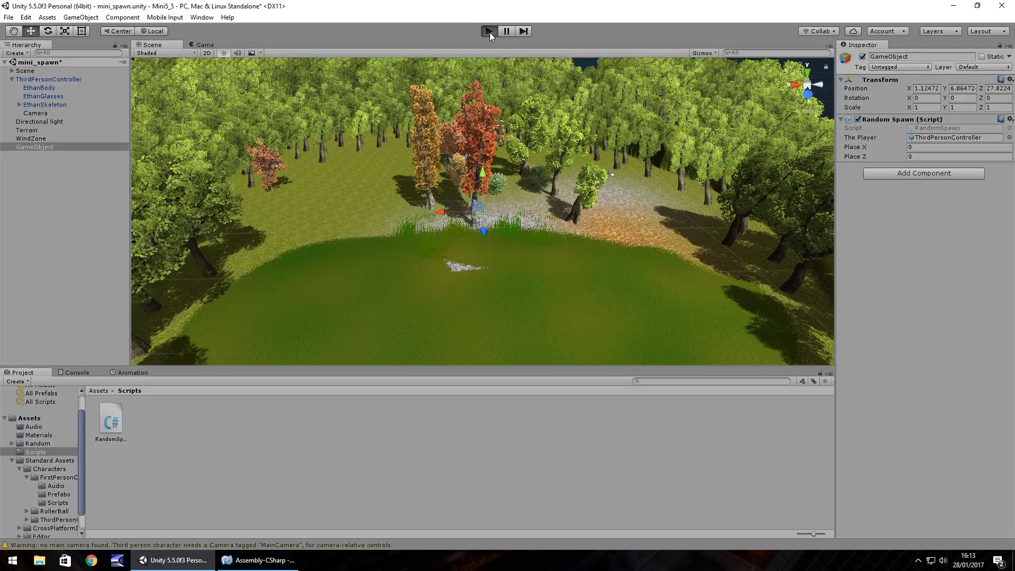
left_click(488, 31)
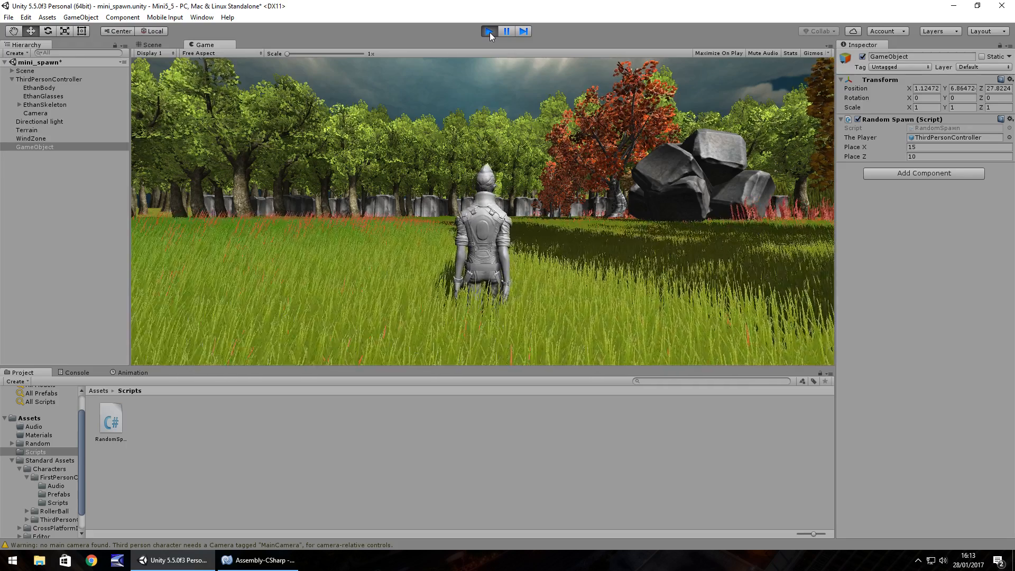
left_click(489, 31)
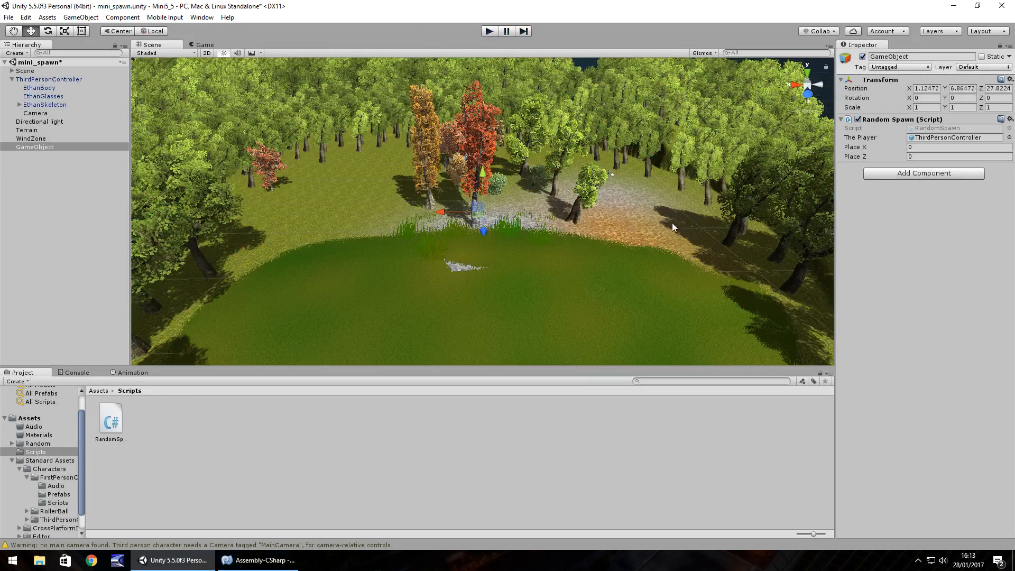
mouse_move(623, 270)
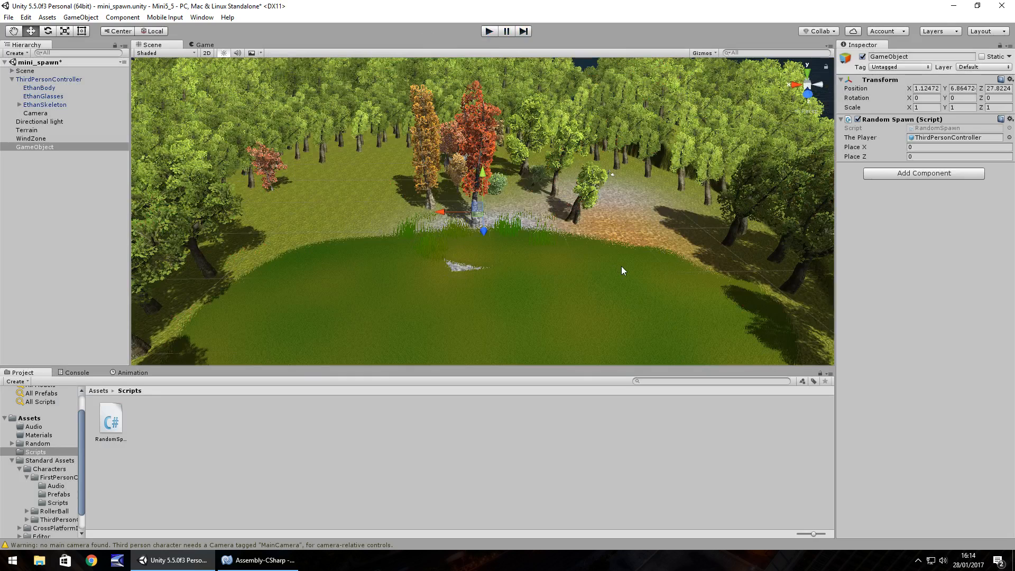
mouse_move(613, 259)
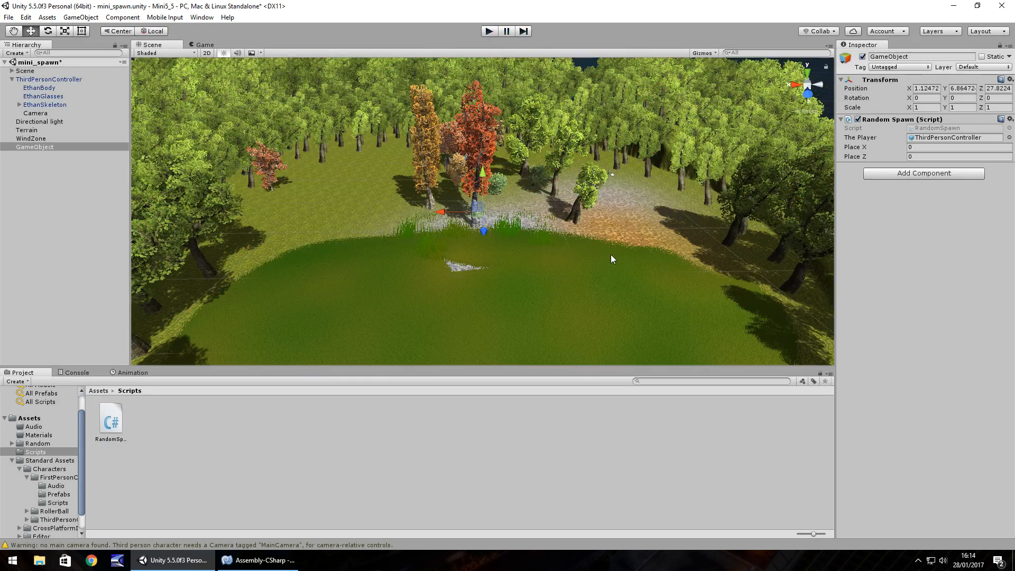
double_click(111, 418)
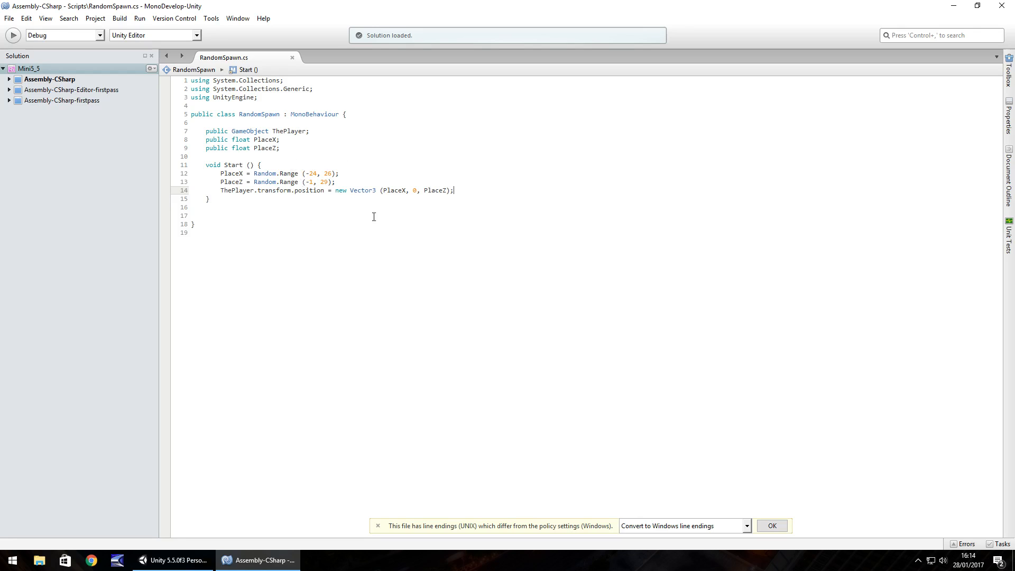
mouse_move(317, 182)
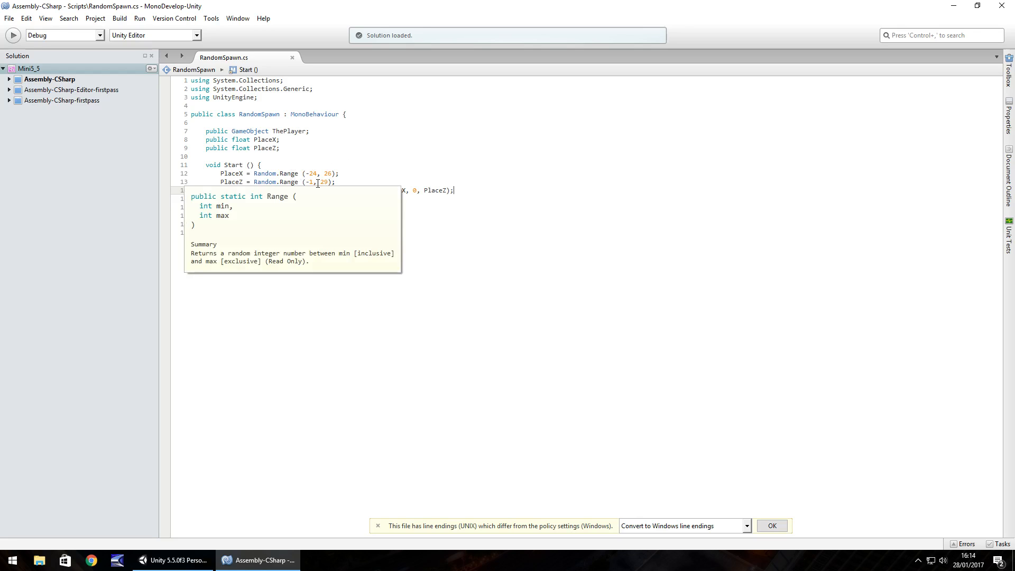
Step: Return to the Unity editor and select the ThirdPersonController character for removal
left_click(173, 560)
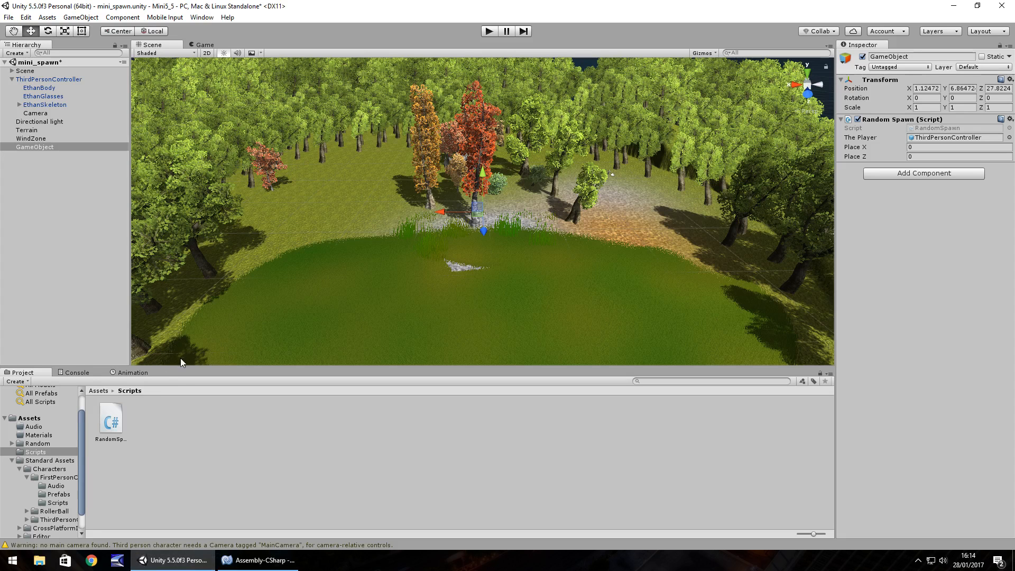
mouse_move(207, 94)
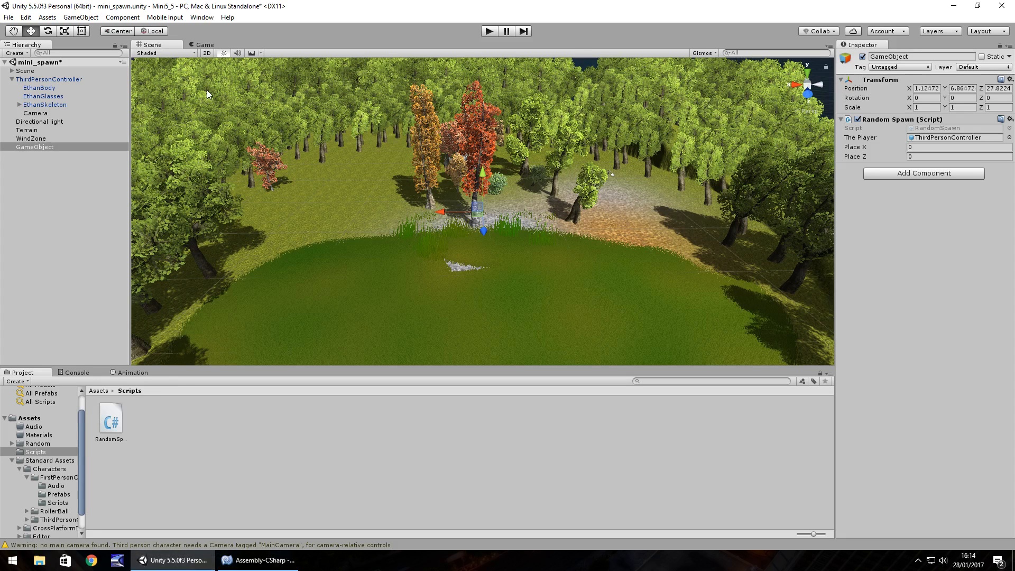
left_click(39, 79)
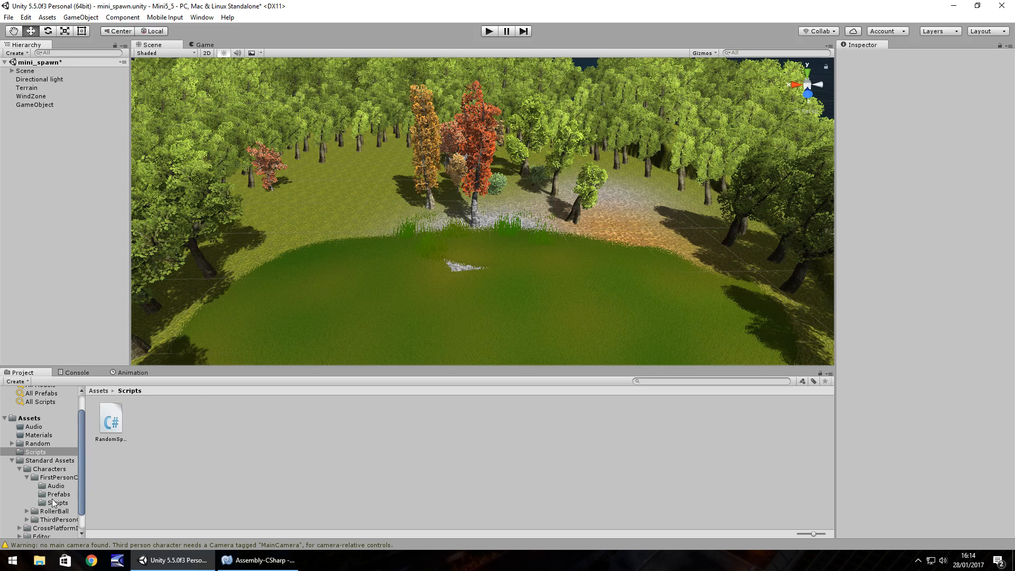
Step: Add the FPSController prefab at Position Y 1 and change RandomSpawn's Vector3 Y to 1
left_click(58, 494)
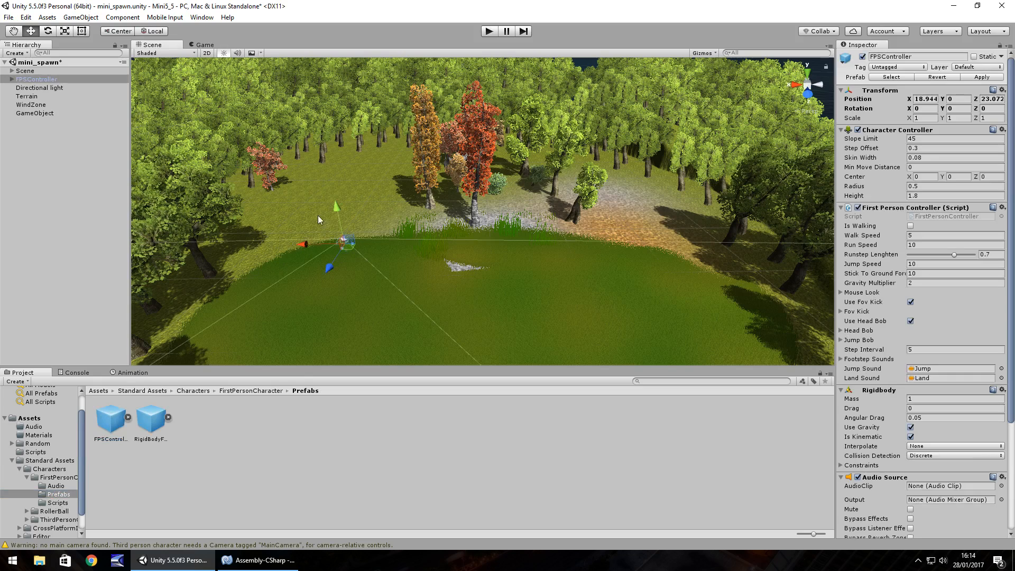
left_click(957, 99)
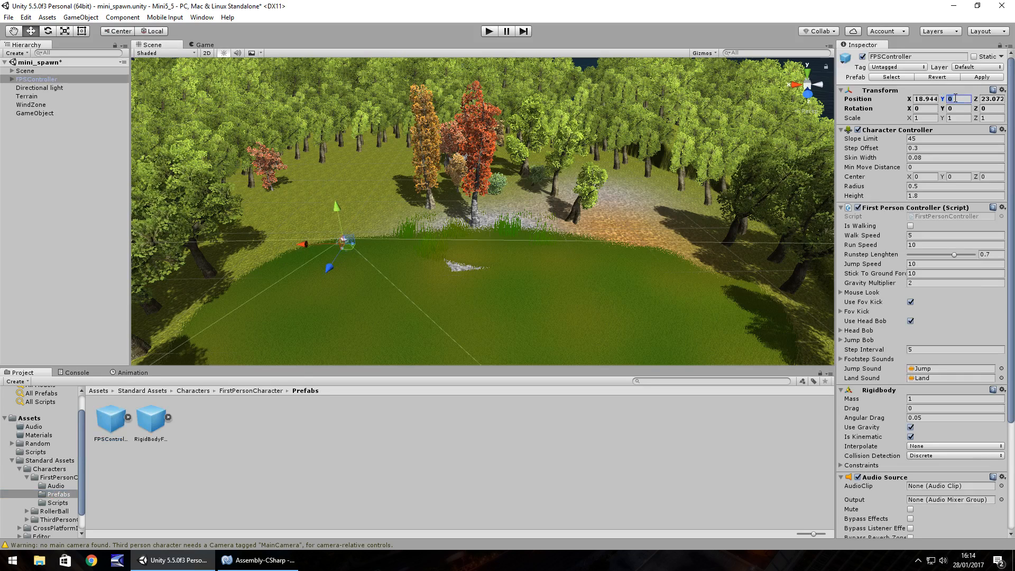
type("1, 29);")
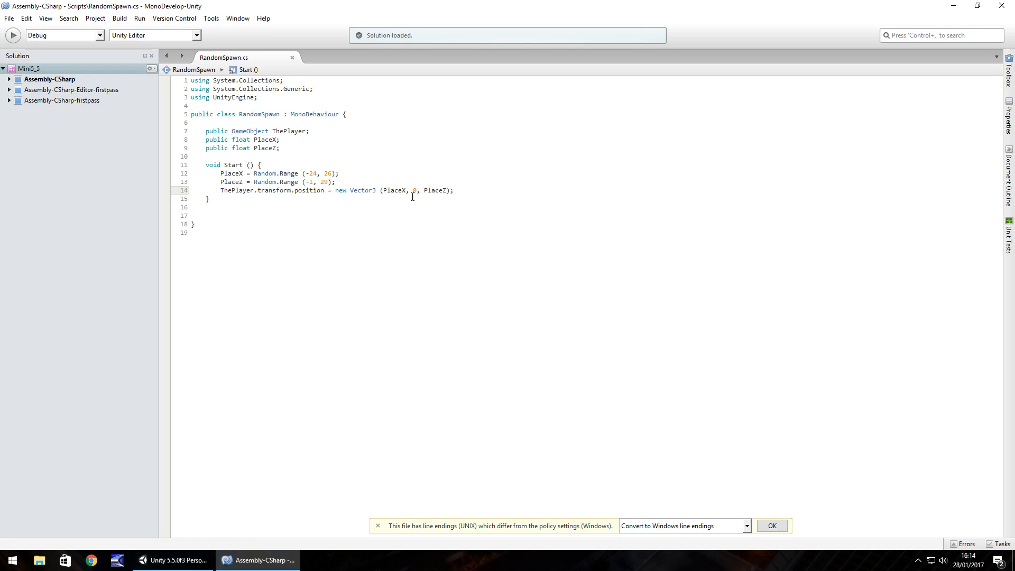
type("1")
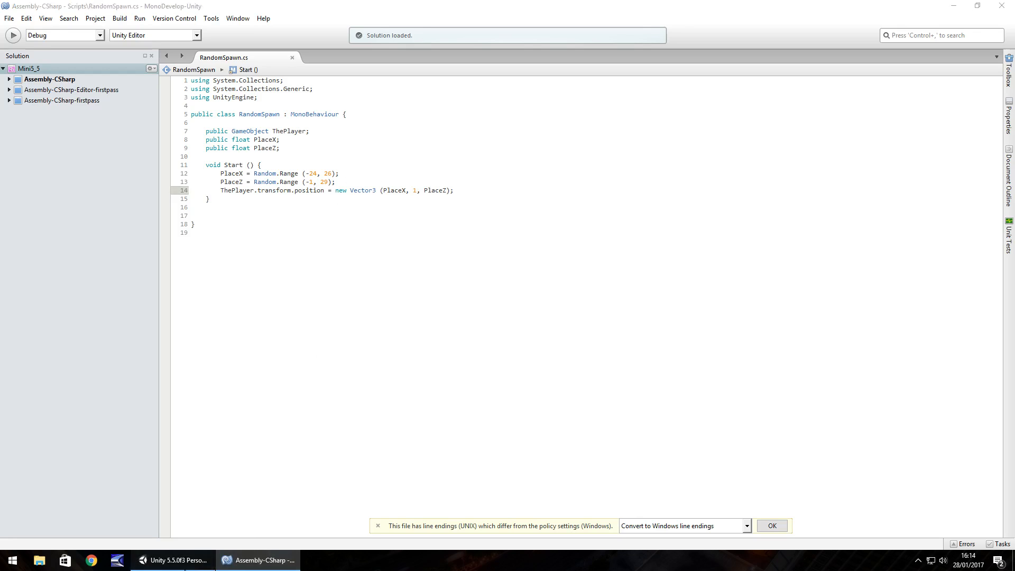
left_click(172, 560)
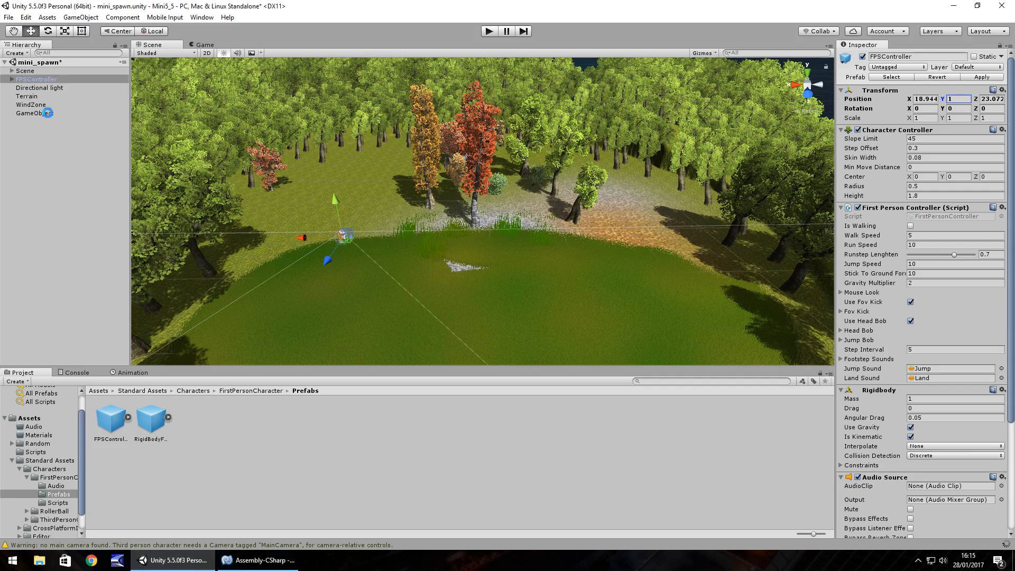
Step: Assign FPSController to the spawner's The Player field and set its Rotation Y to 180
left_click(28, 113)
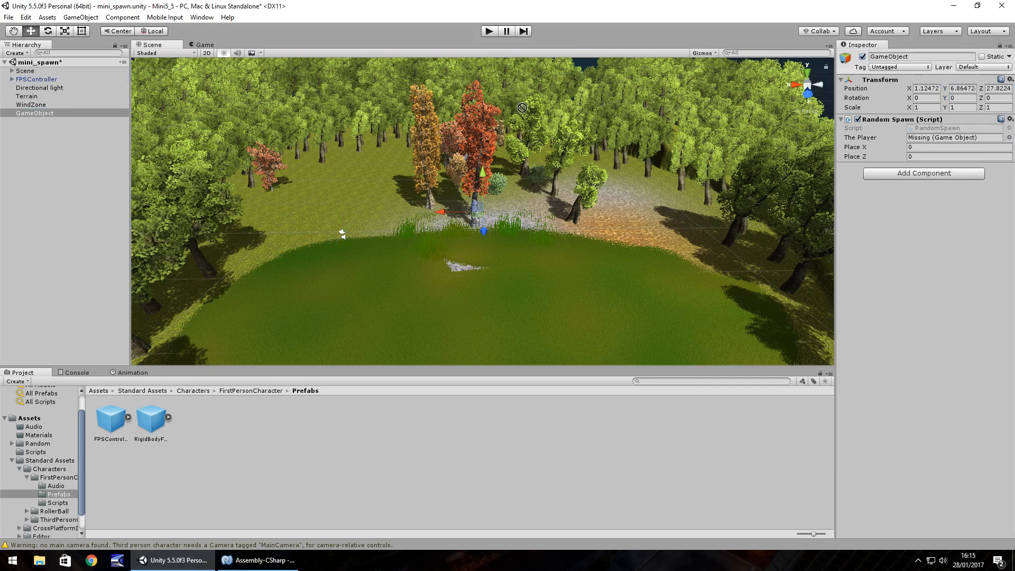
left_click_drag(37, 78, 956, 138)
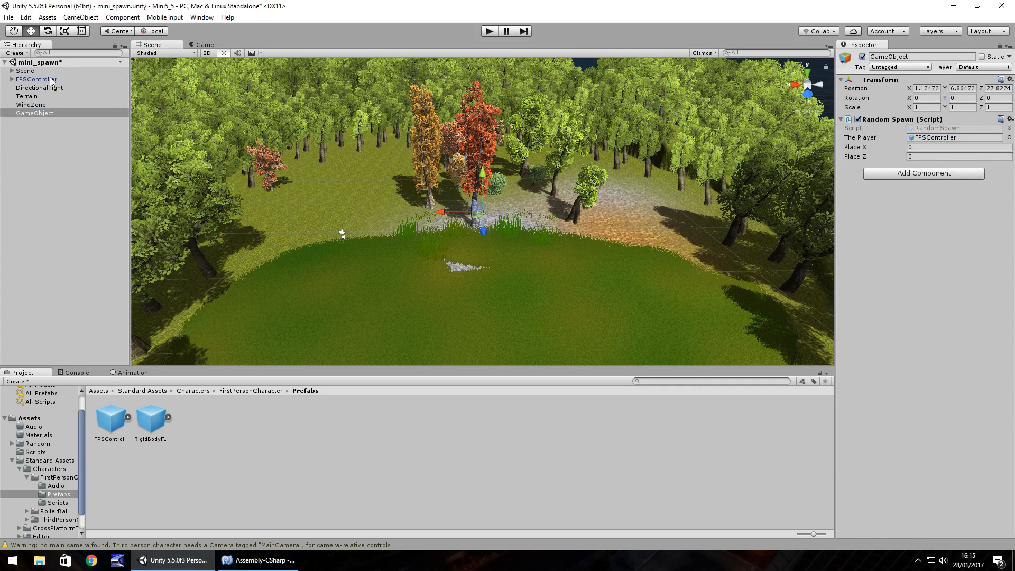
left_click(38, 79)
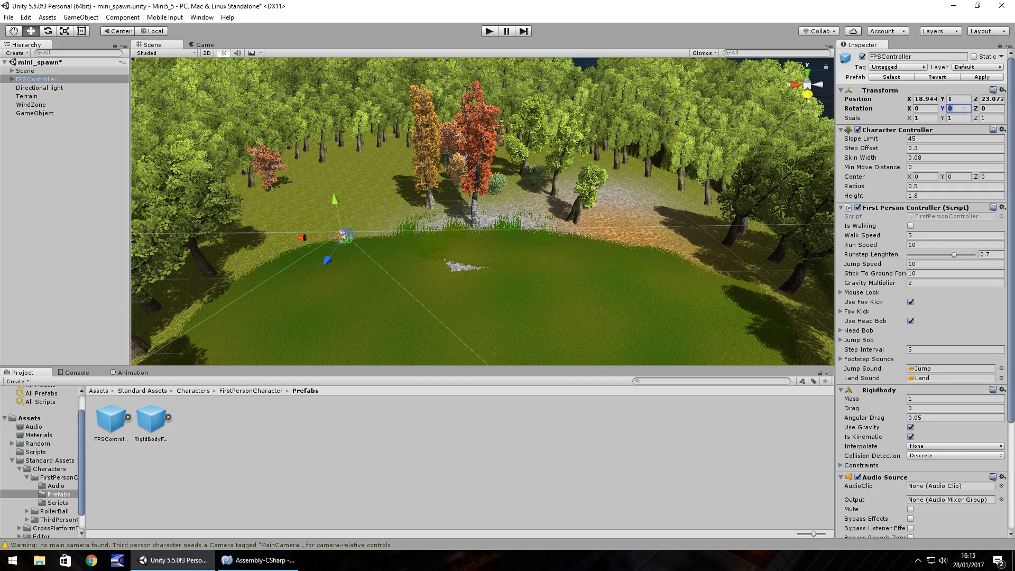
type("180")
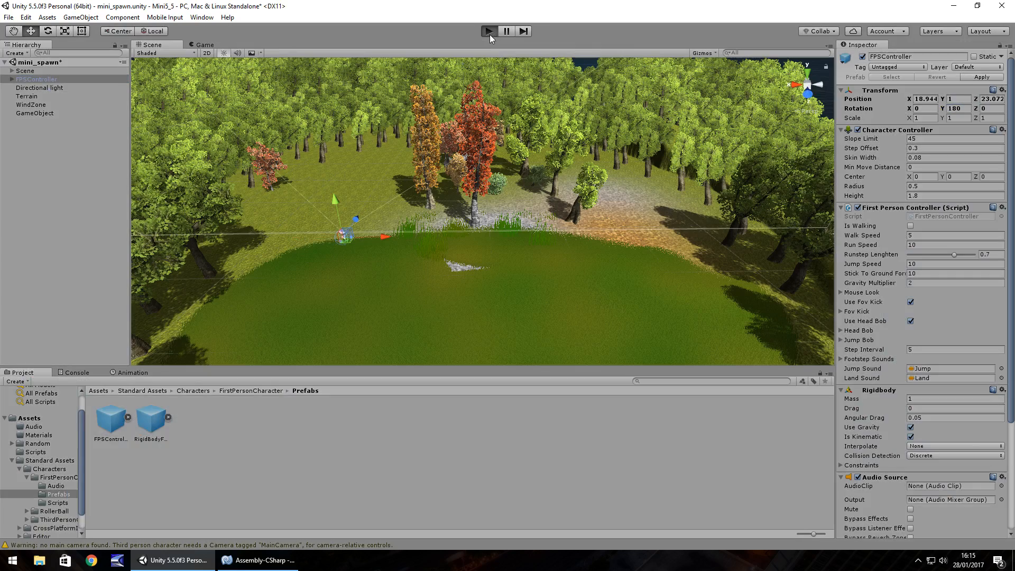
Step: Play the scene to check the first-person player spawns at X -16, Z 26
left_click(488, 30)
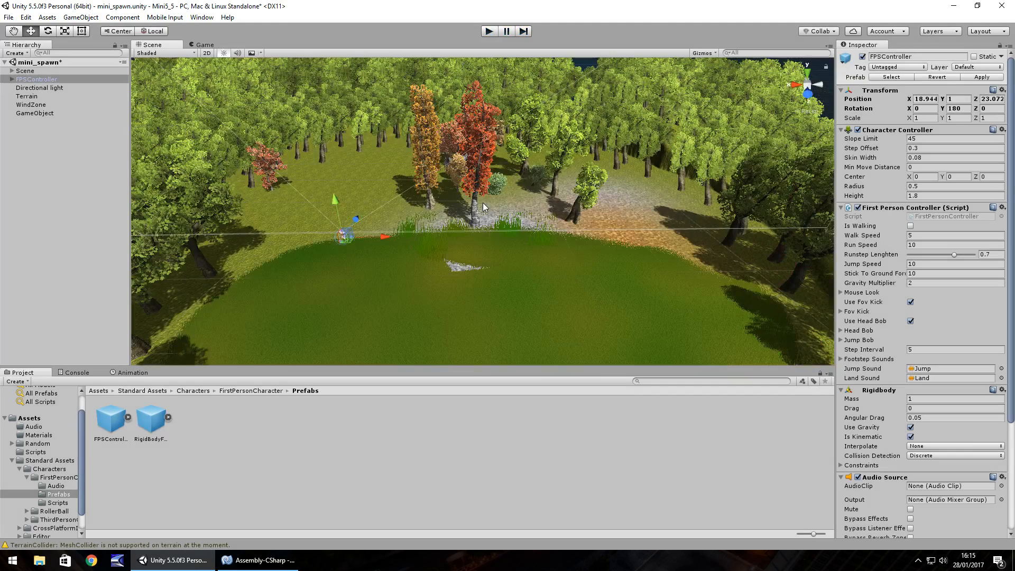
left_click(490, 31)
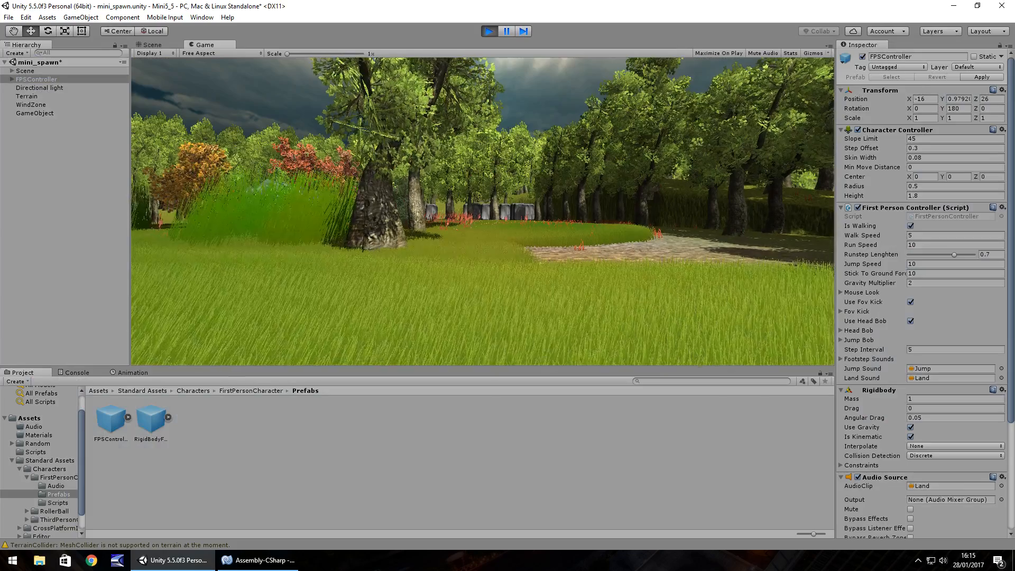